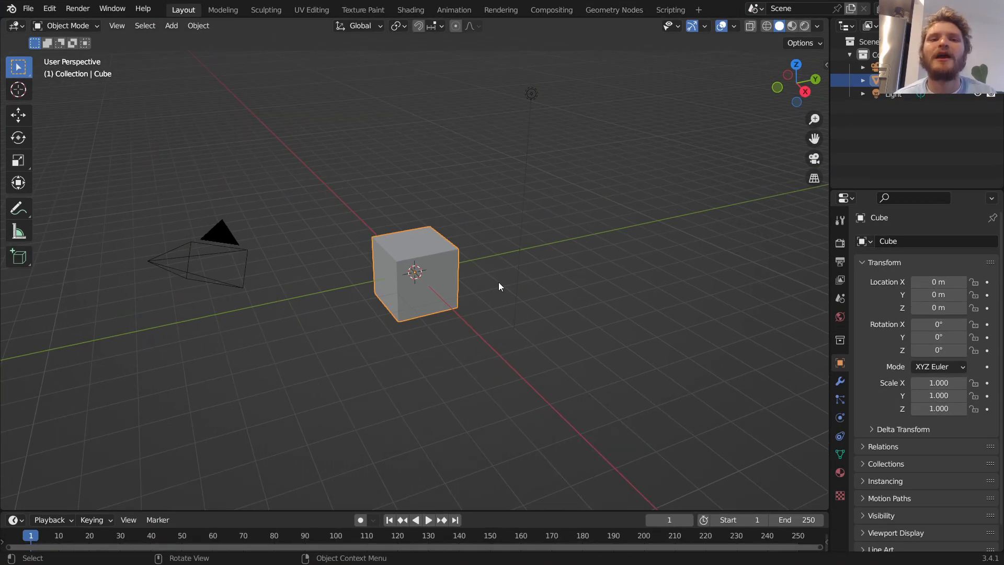
mouse_move(512, 281)
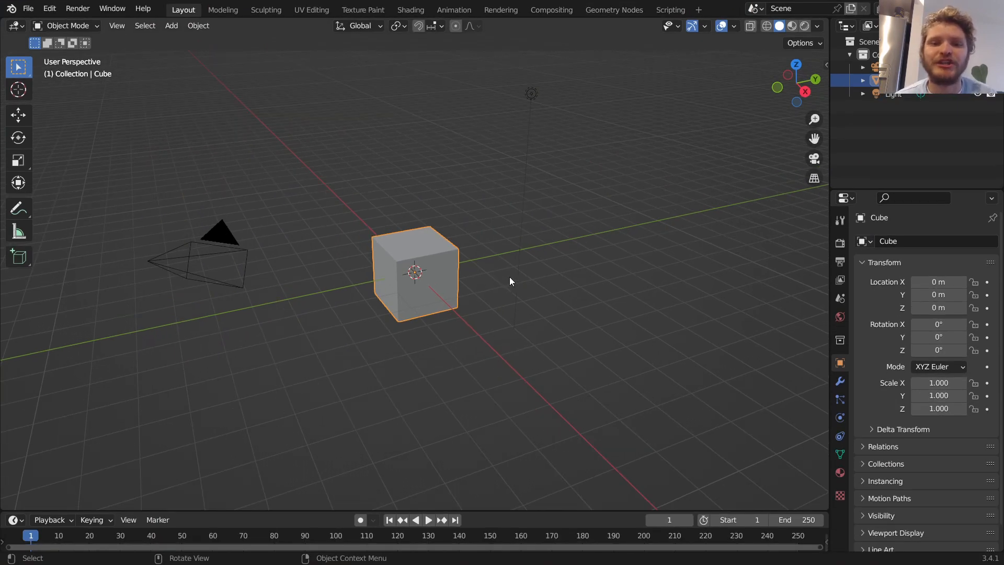
Add a Geometry Nodes modifier to the cube and name its node group Snowman.
drag(415, 272, 275, 192)
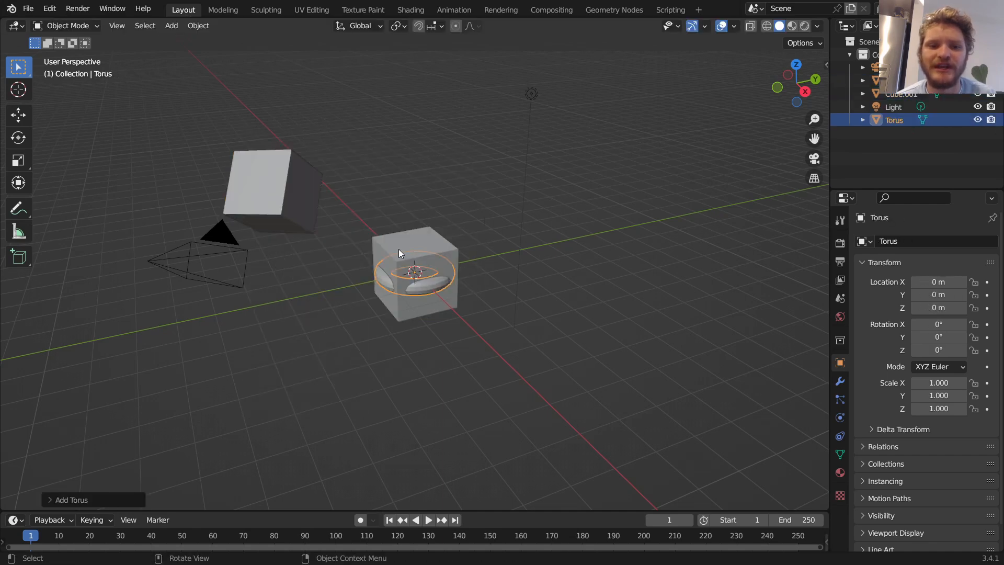
drag(415, 272, 499, 192)
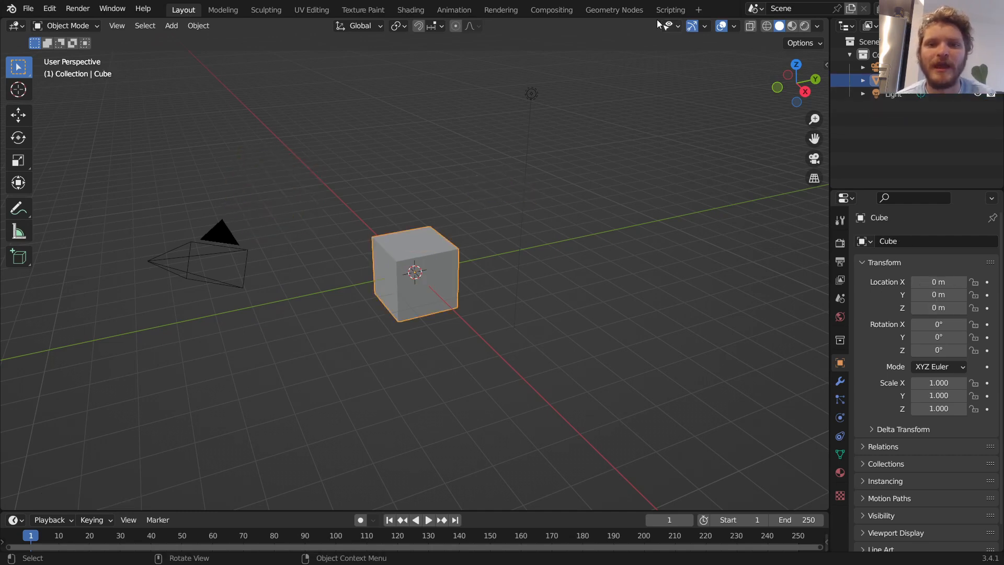
click(615, 10)
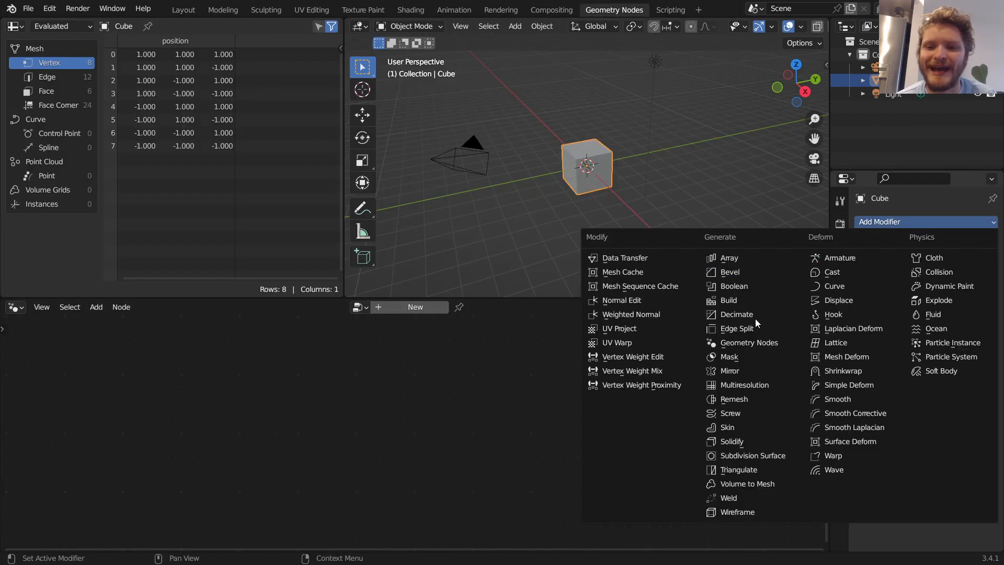
click(749, 343)
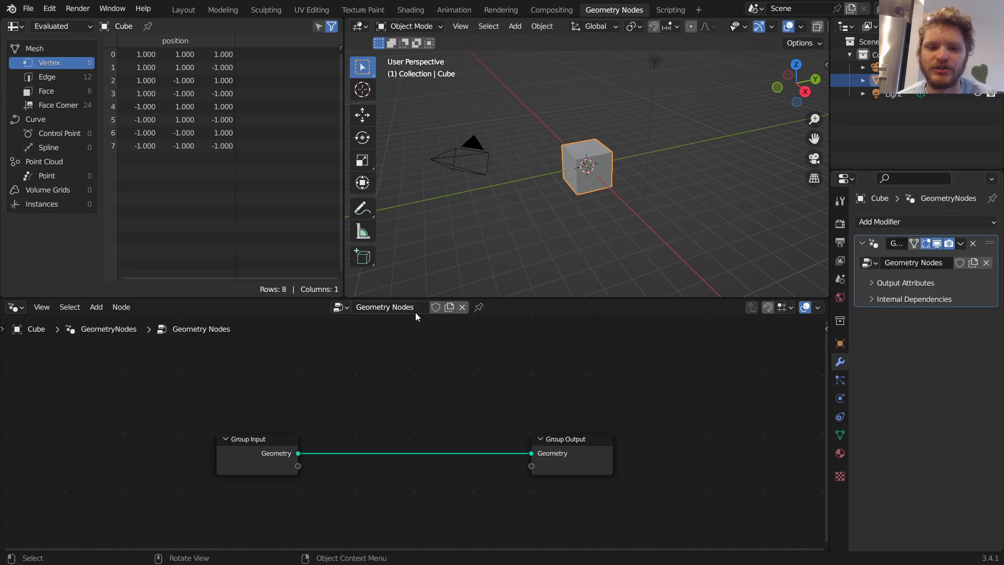
text(Snowman)
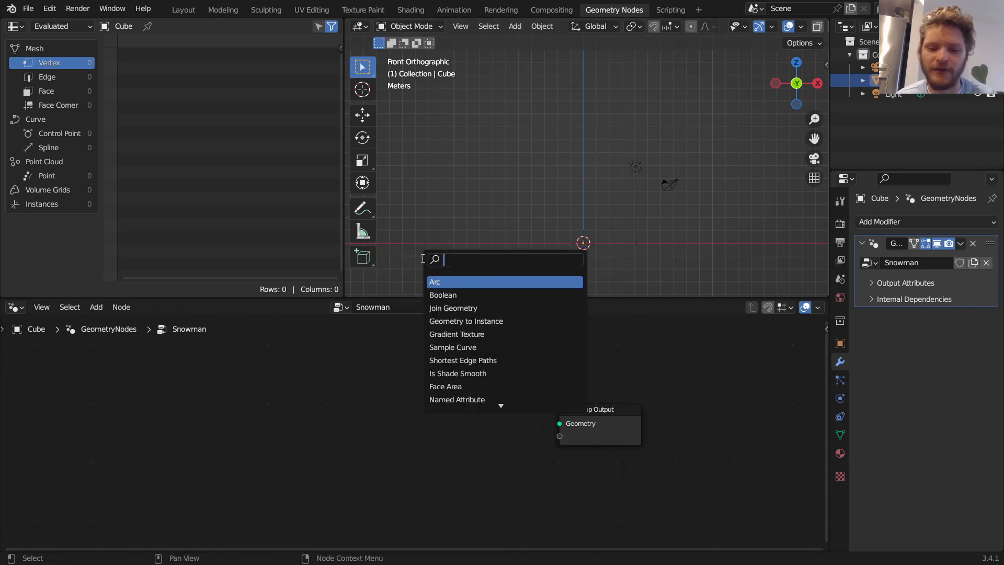
Add a UV Sphere node of 2 m radius feeding the group output.
text(uv)
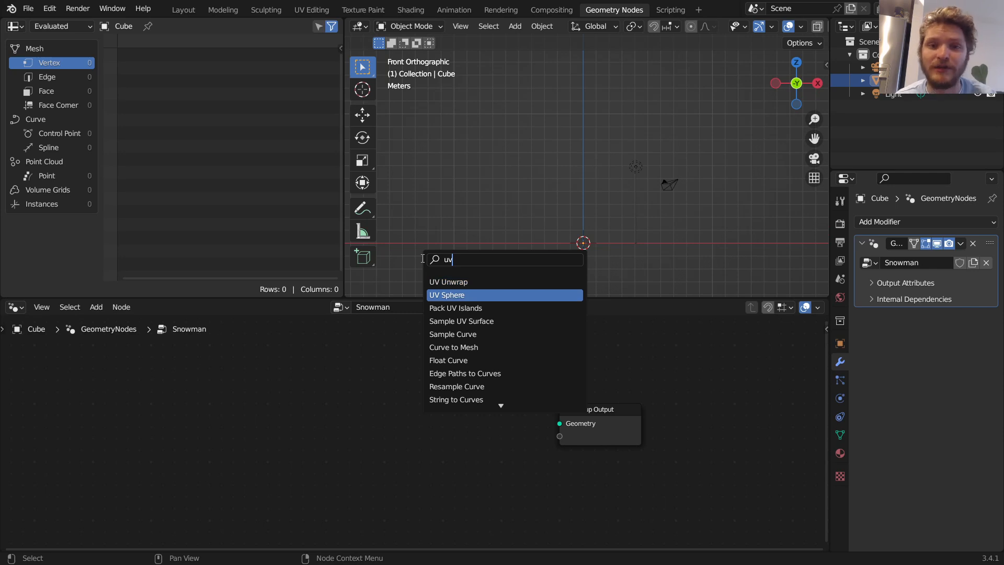
click(447, 295)
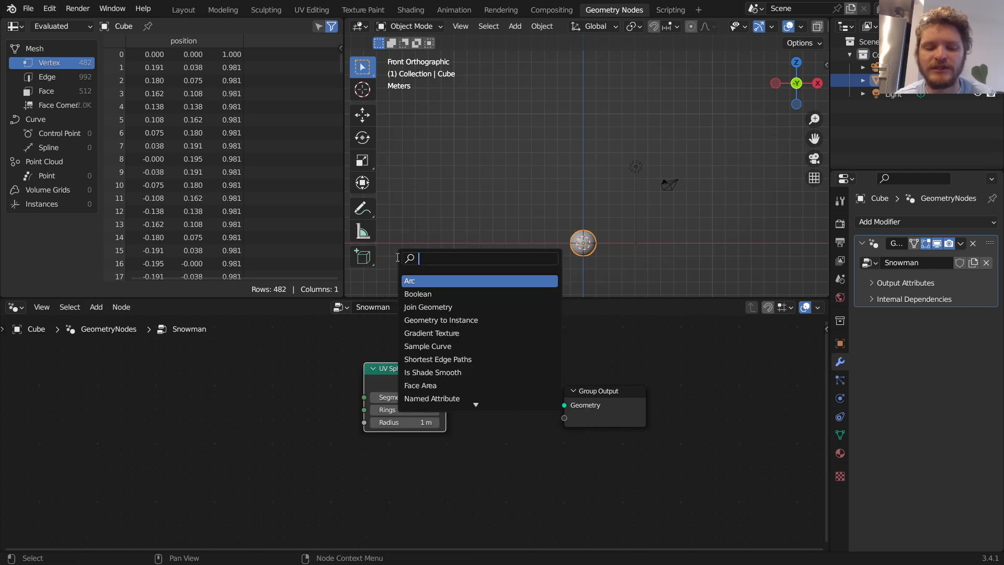
text(spher)
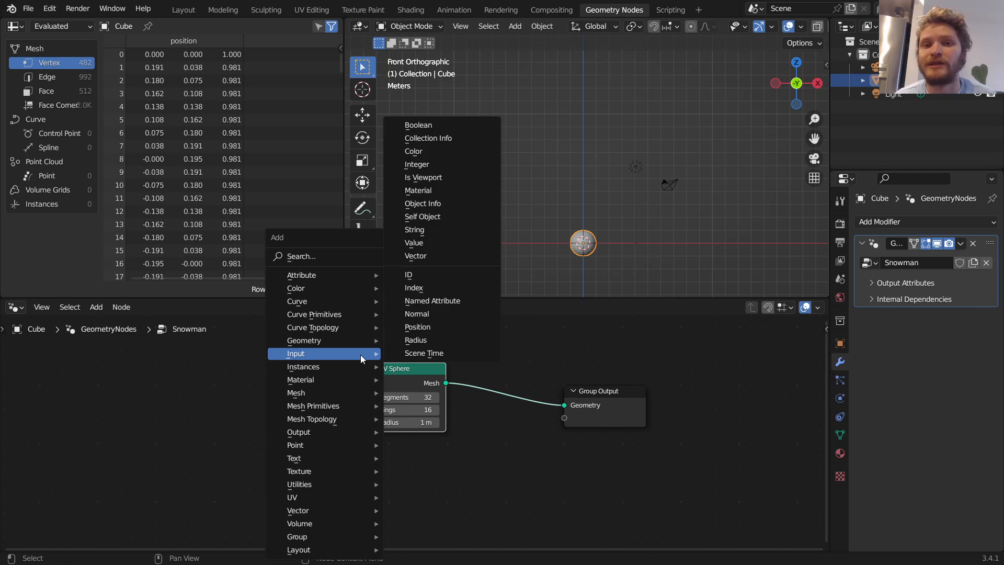
mouse_move(313, 406)
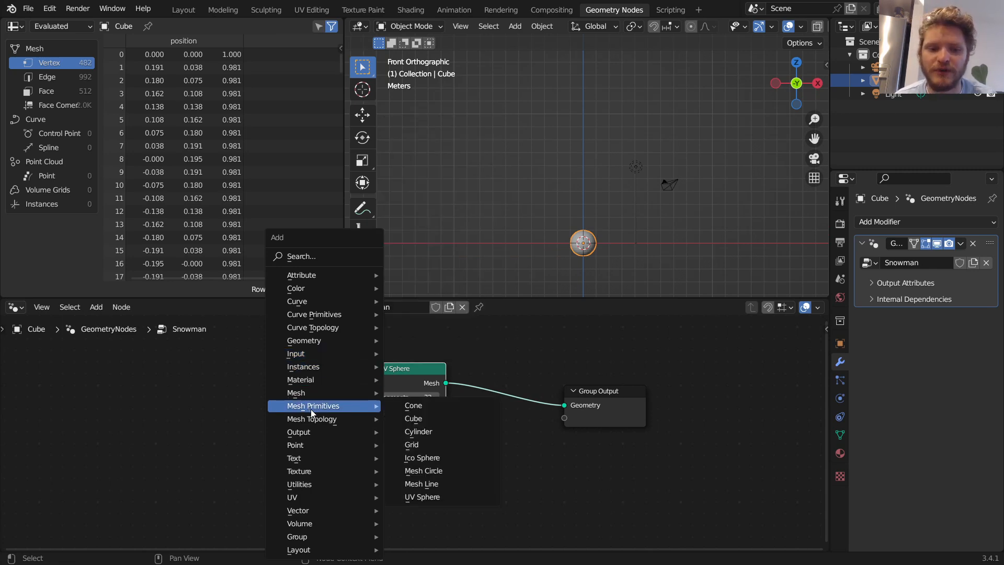
click(423, 497)
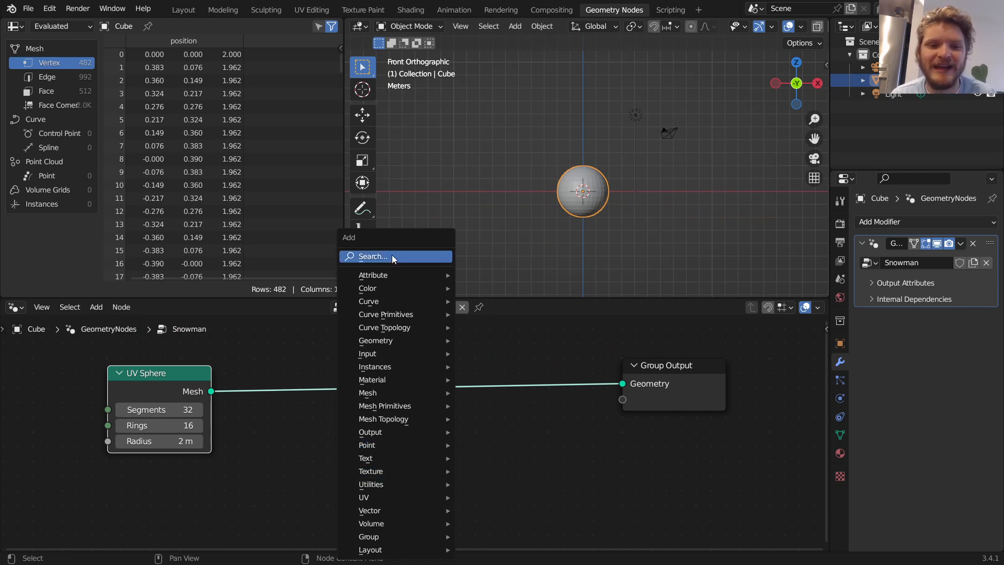
Insert a Transform node after the UV Sphere, test X rotation and reset it to 0.
click(375, 340)
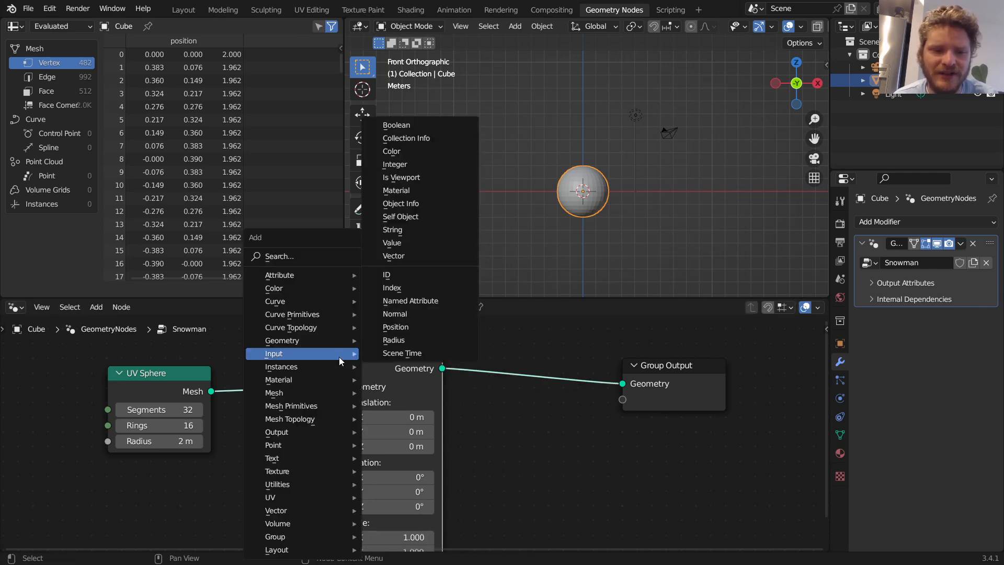
mouse_move(294, 392)
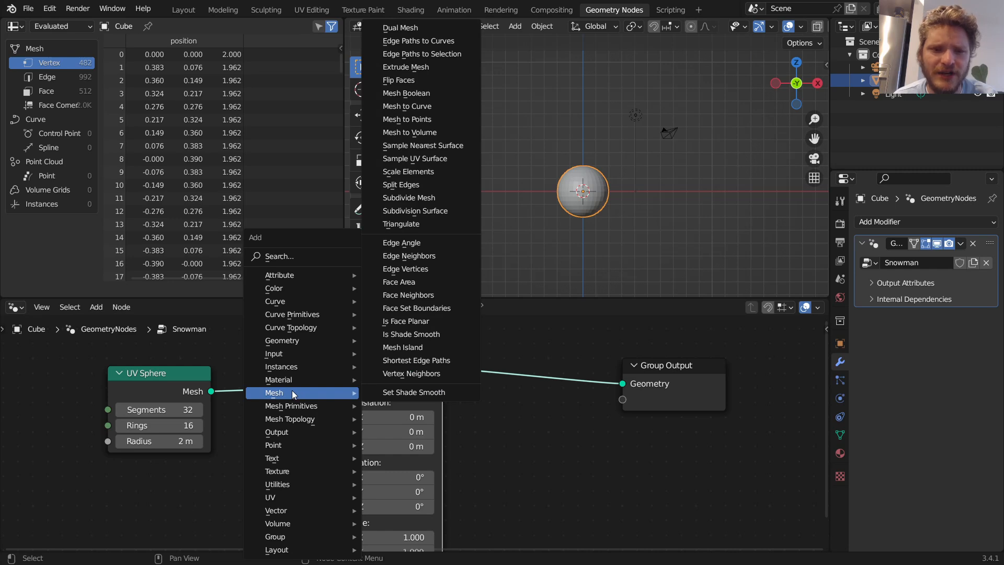
mouse_move(415, 211)
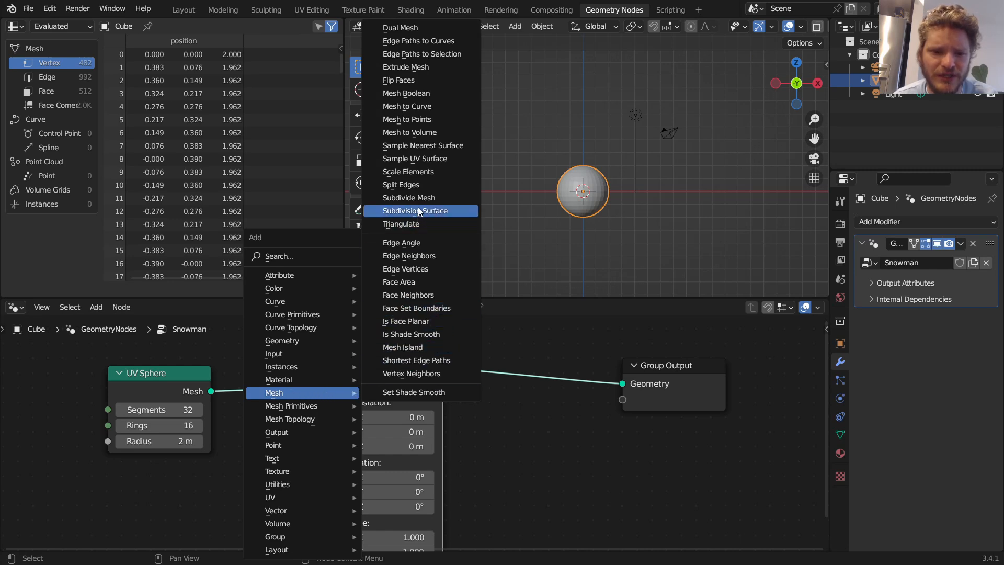
mouse_move(405, 269)
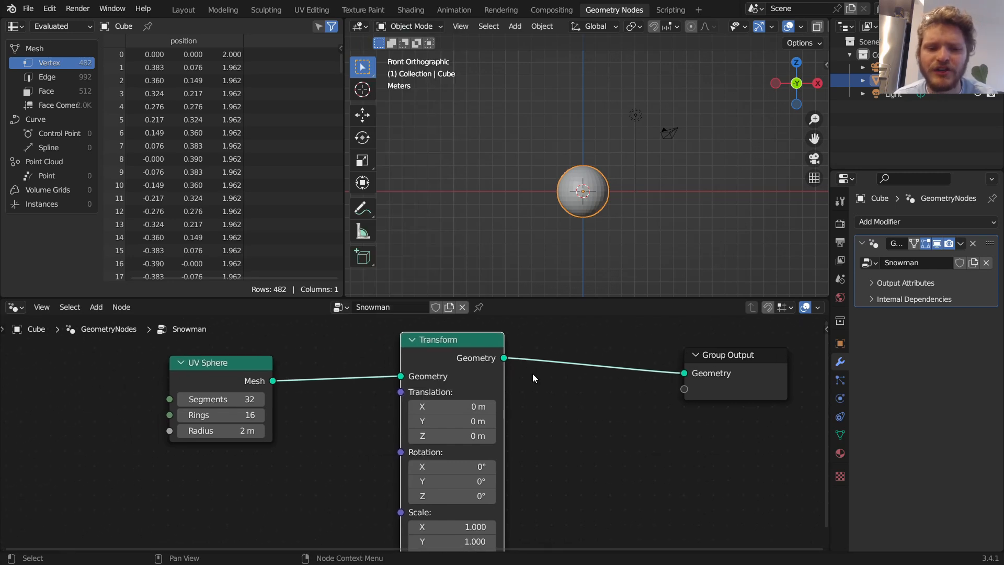
drag(221, 363, 245, 374)
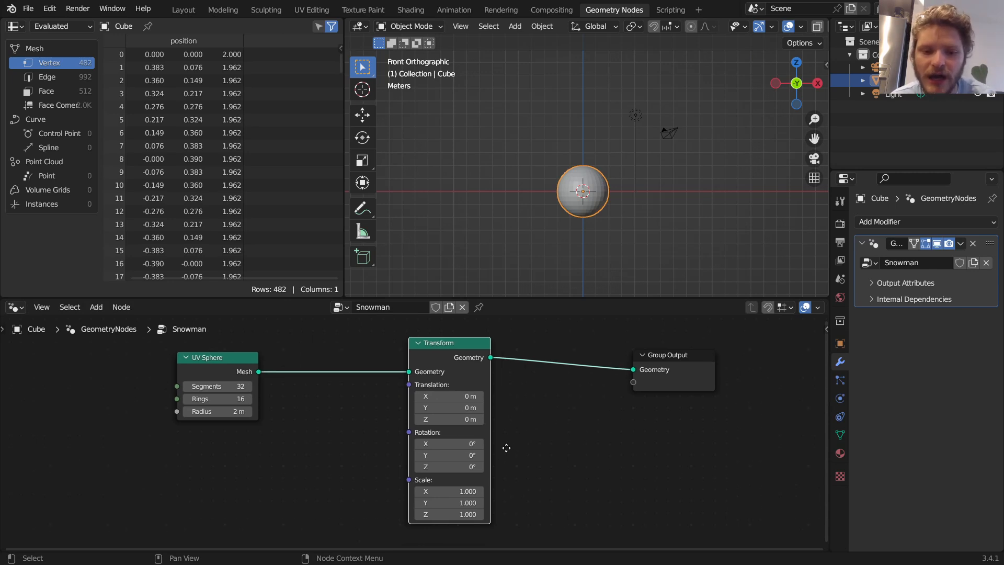
drag(448, 396, 429, 396)
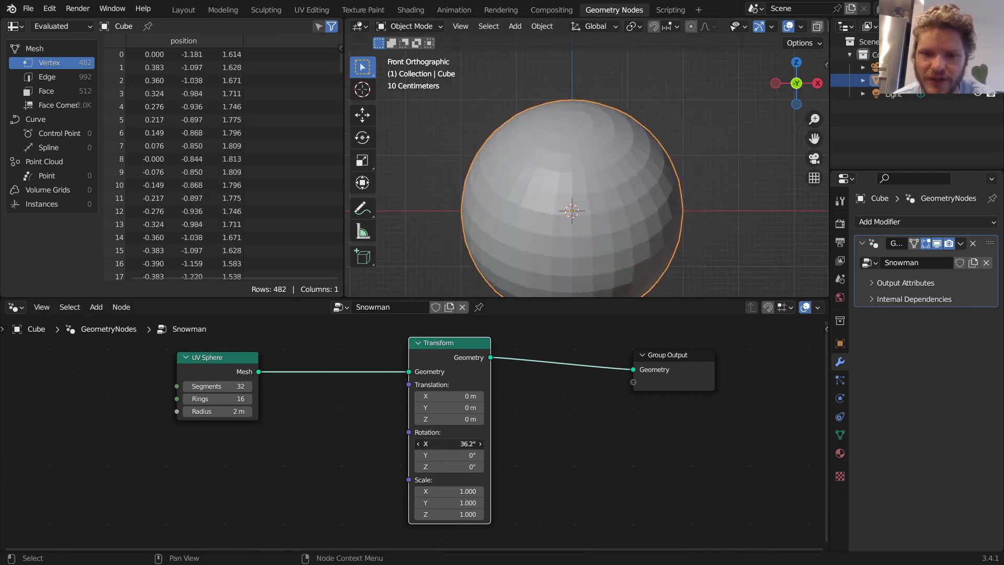
click(449, 444)
text(0)
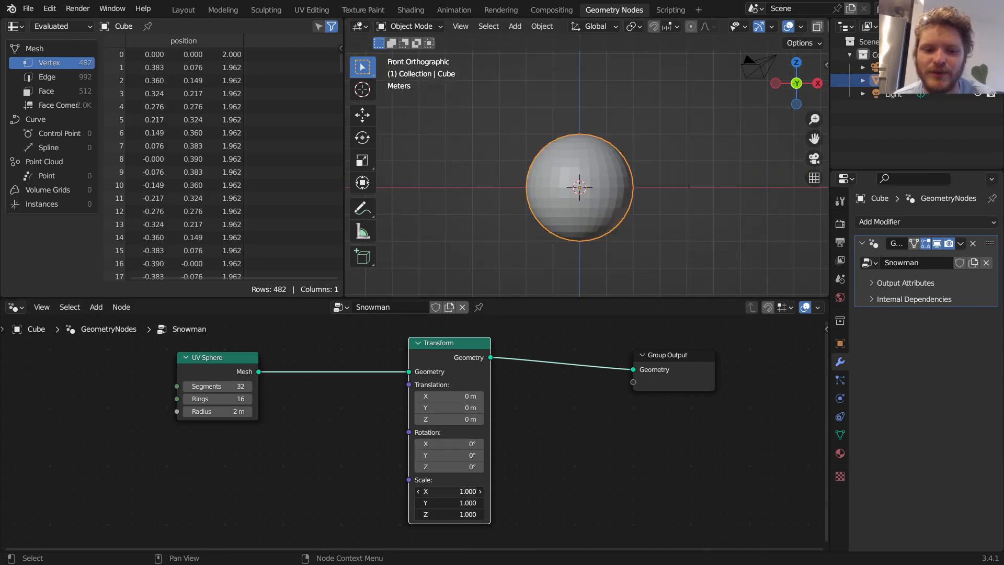
drag(448, 492, 468, 491)
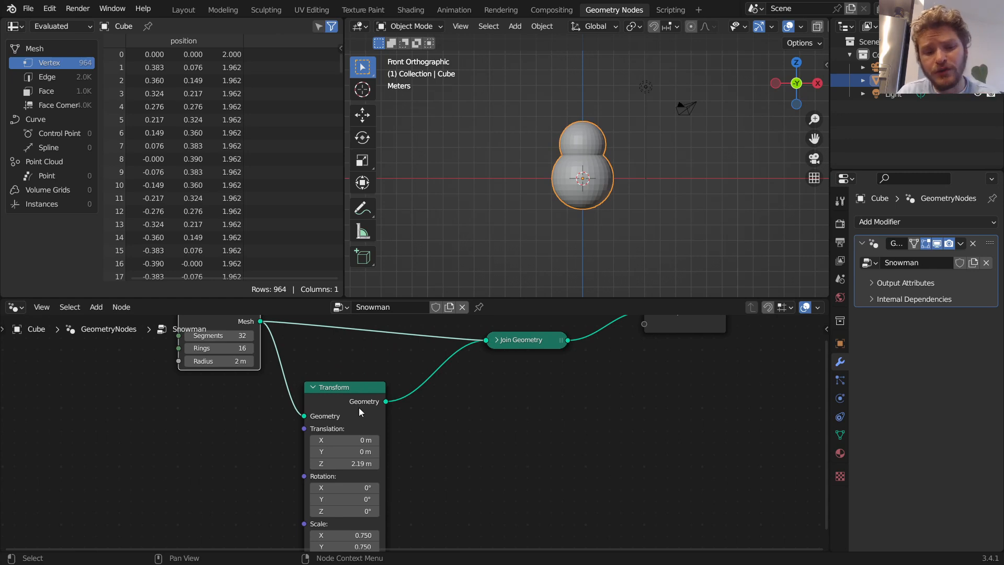
mouse_move(337, 405)
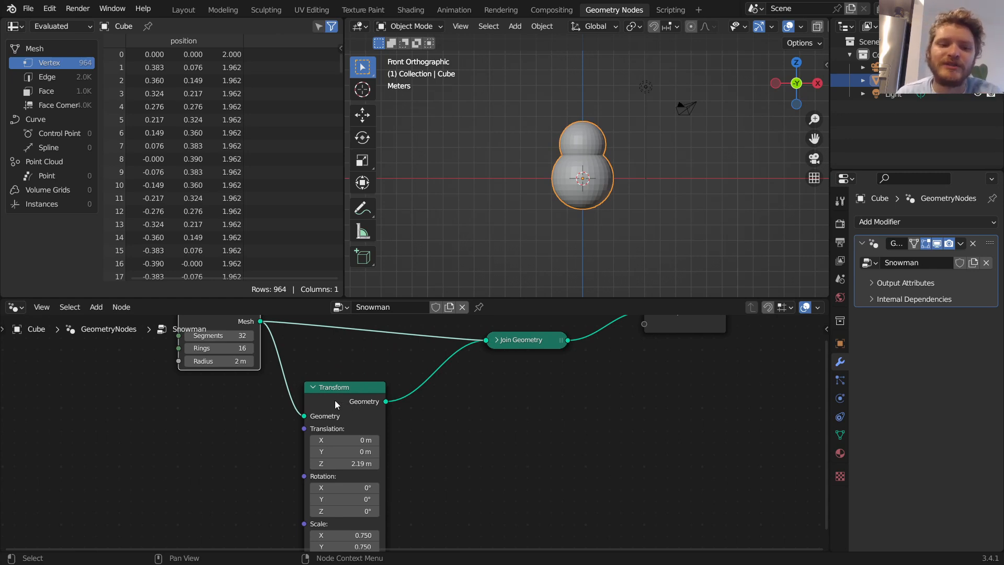
mouse_move(384, 402)
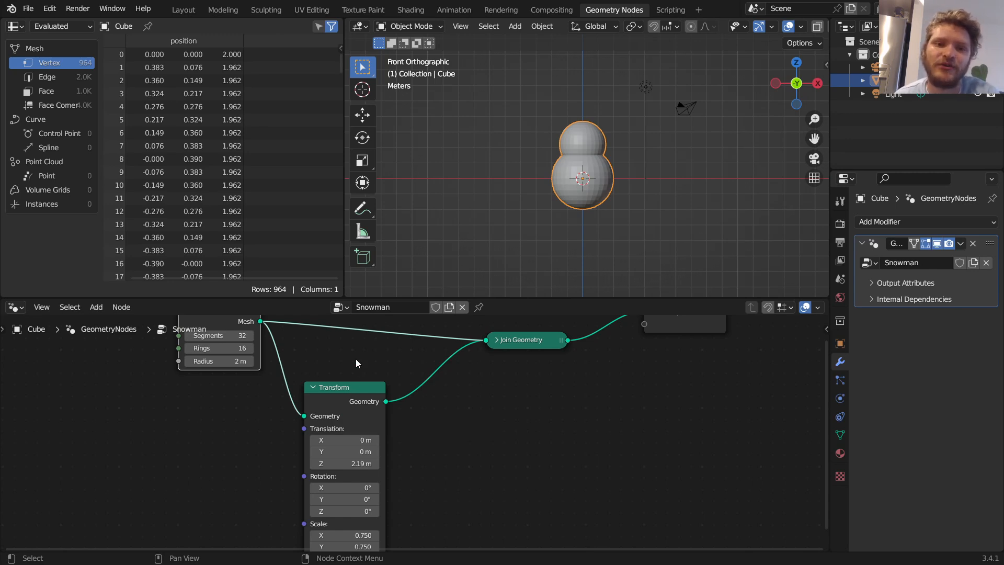
Tidy the node layout for the two stacked spheres joined into the output.
click(362, 115)
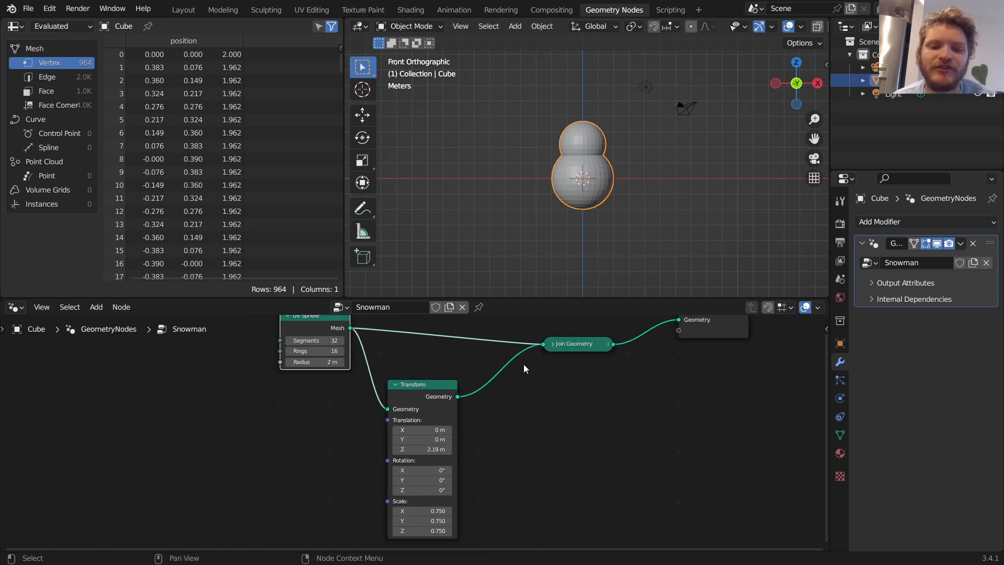
mouse_move(433, 464)
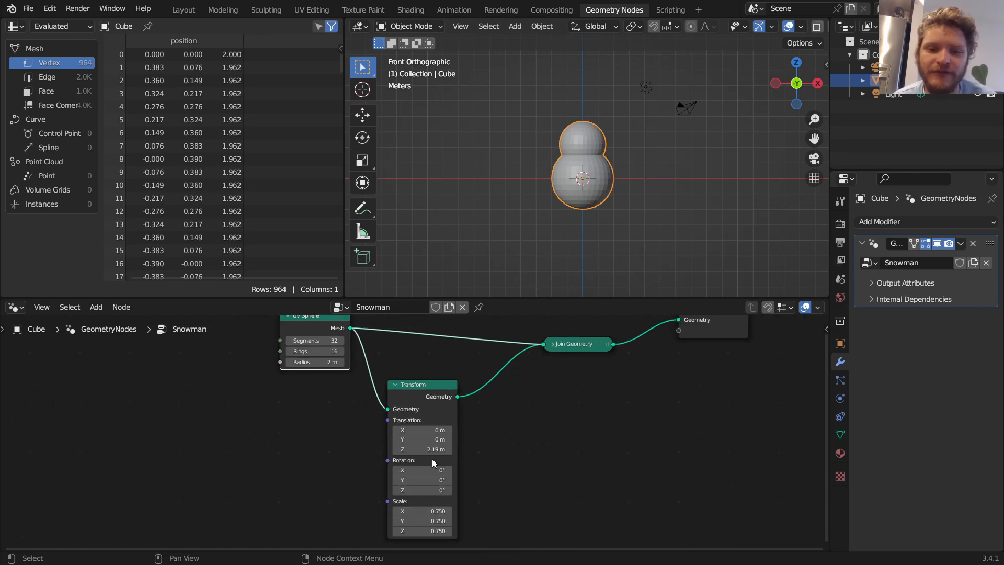
mouse_move(459, 400)
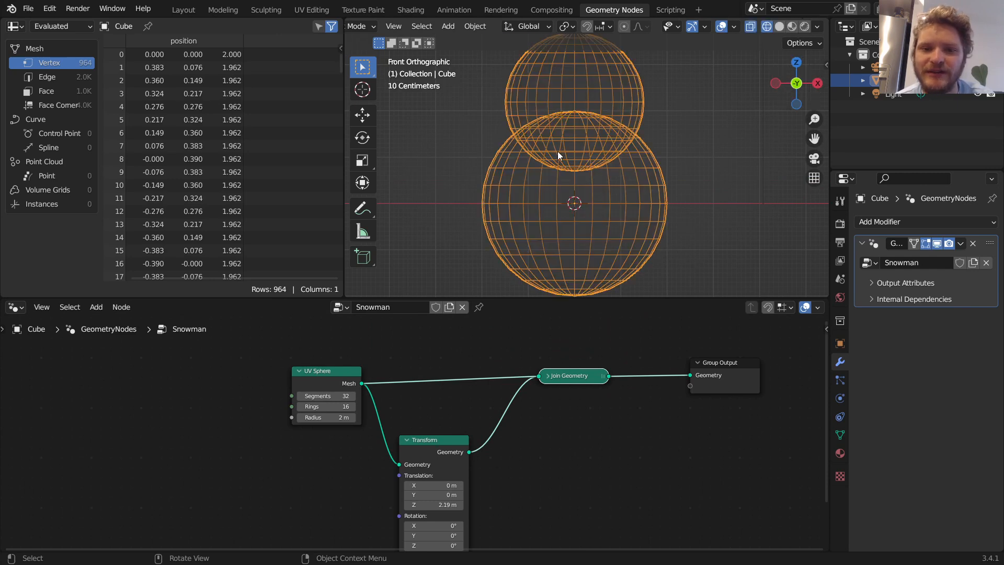
click(778, 27)
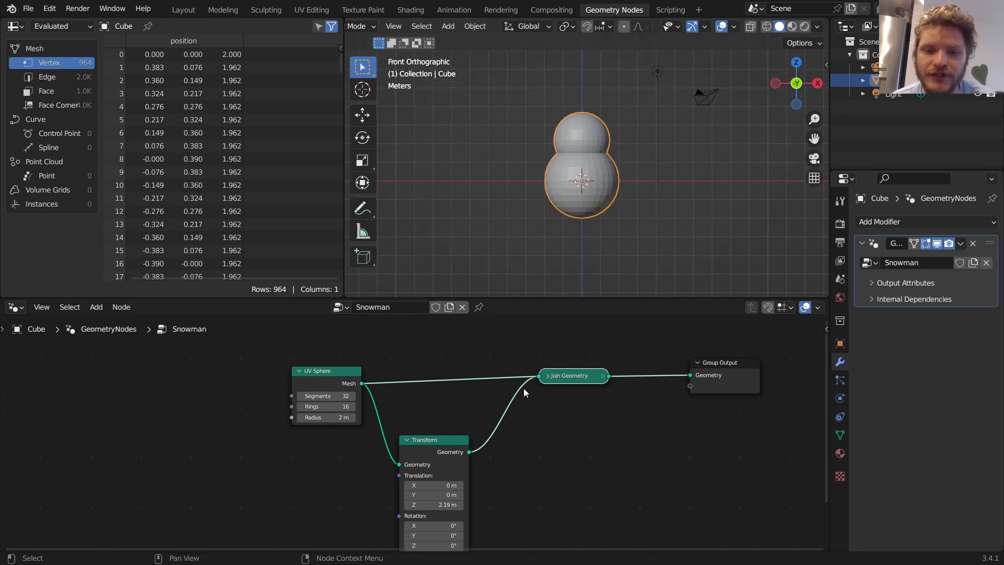
Add a third sphere scaled 0.500 and raised 4 m, linked into Join Geometry.
drag(434, 439, 428, 410)
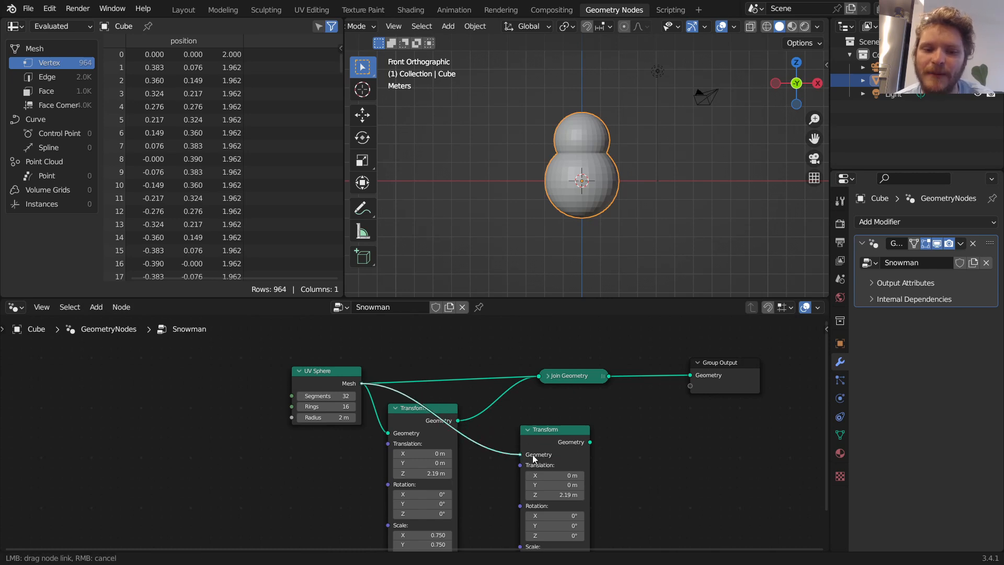
drag(545, 429, 513, 439)
text(4)
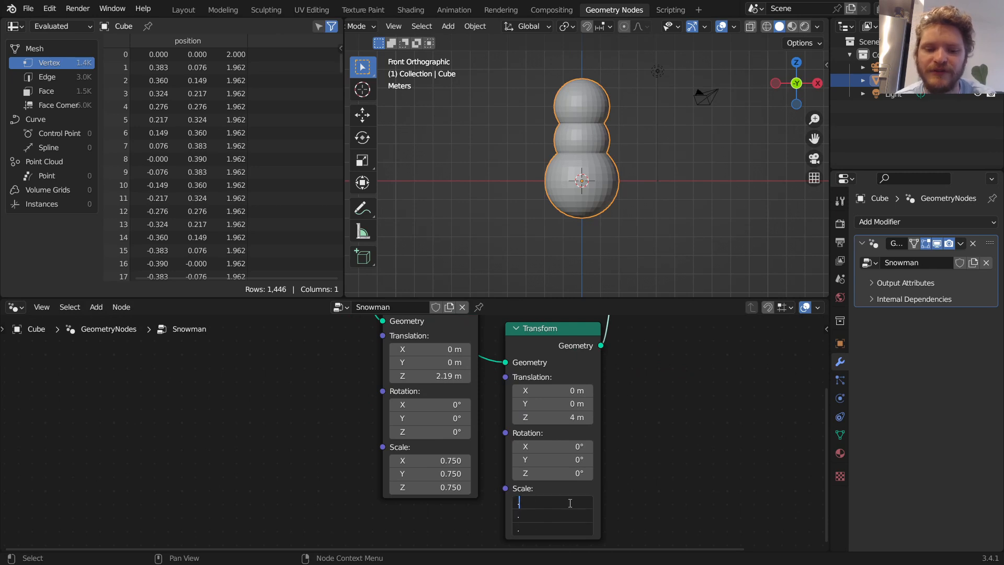
text(0.500)
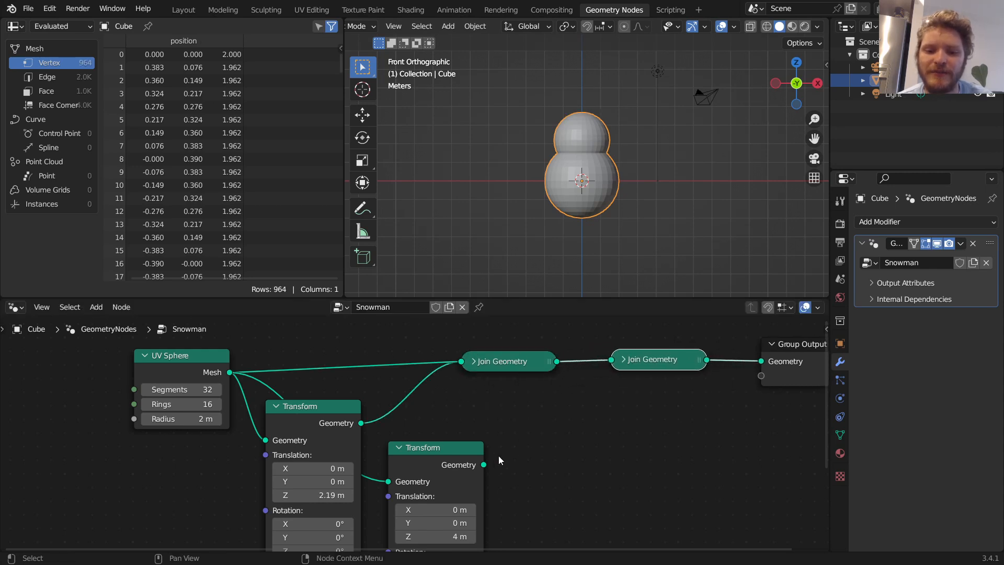
drag(484, 465, 607, 387)
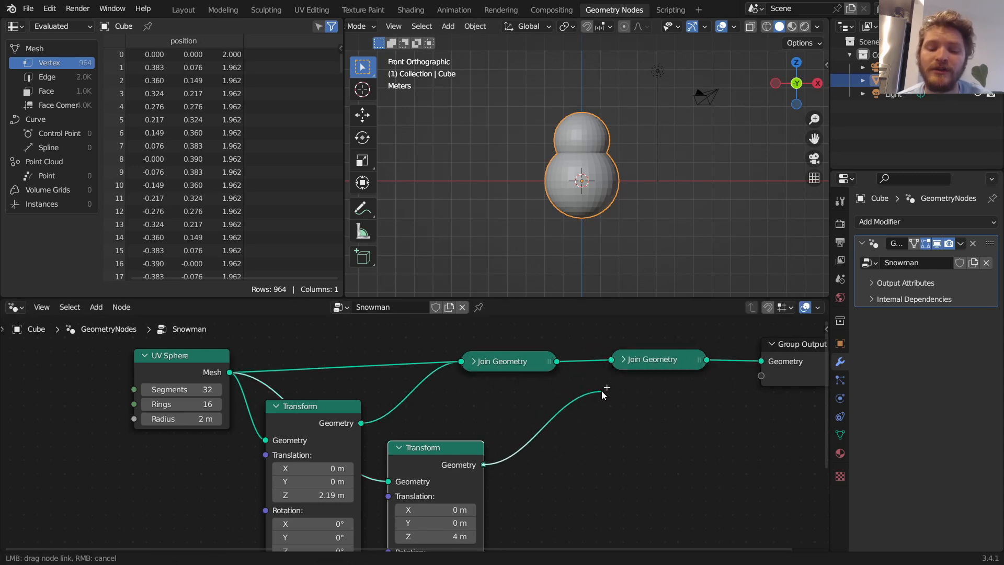
click(610, 393)
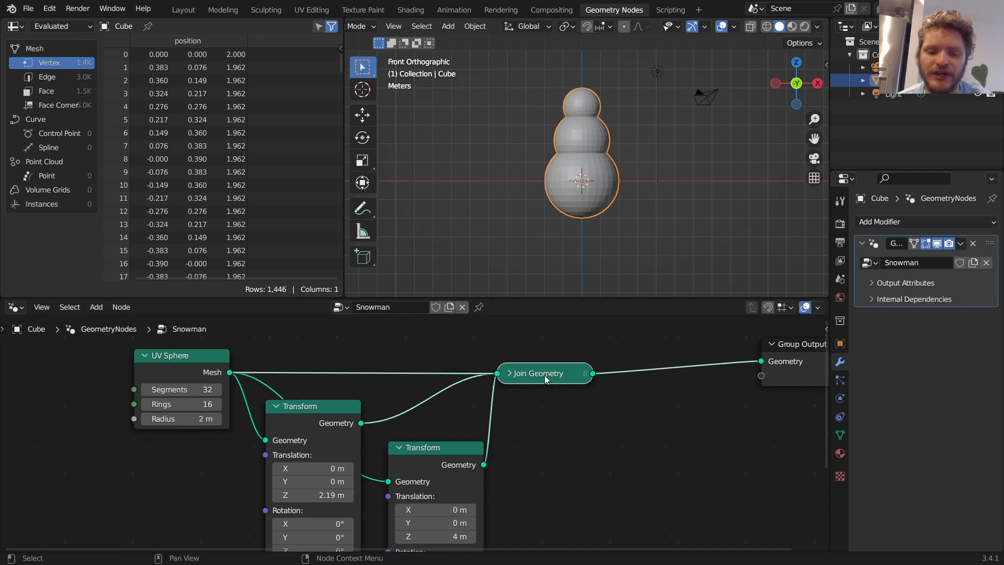
scroll(down, 3)
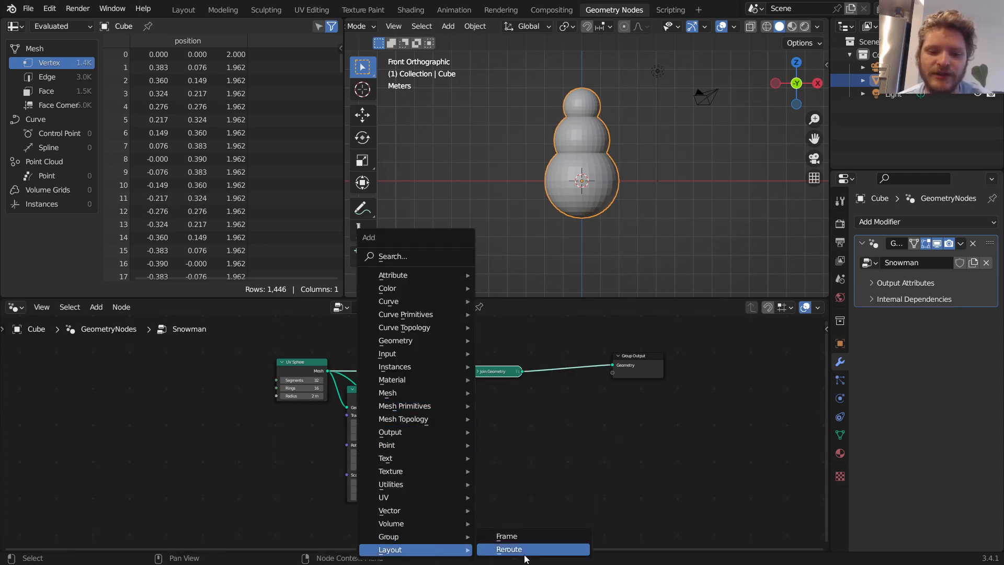
Enclose the body nodes in a Layout Frame.
click(509, 549)
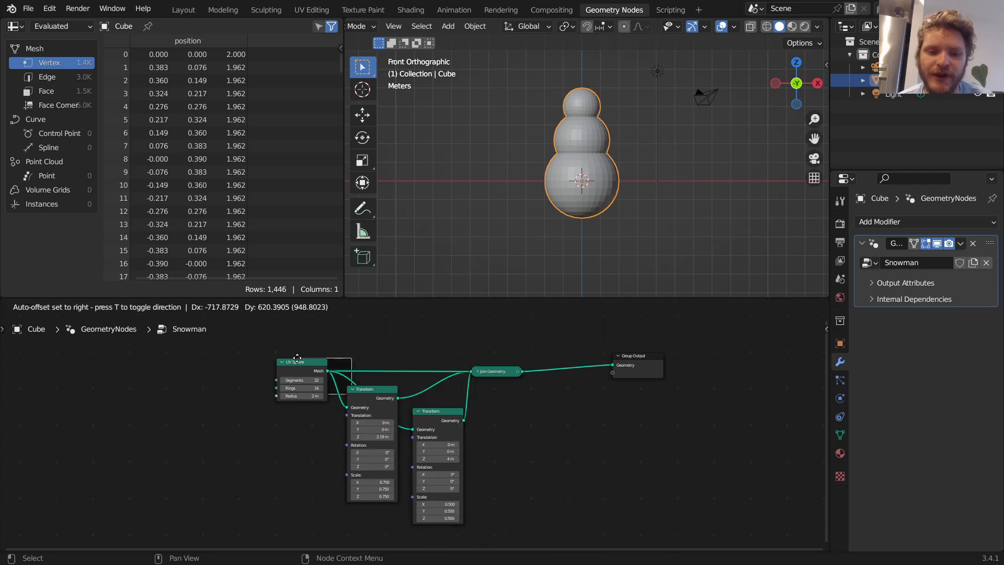
drag(296, 362, 299, 410)
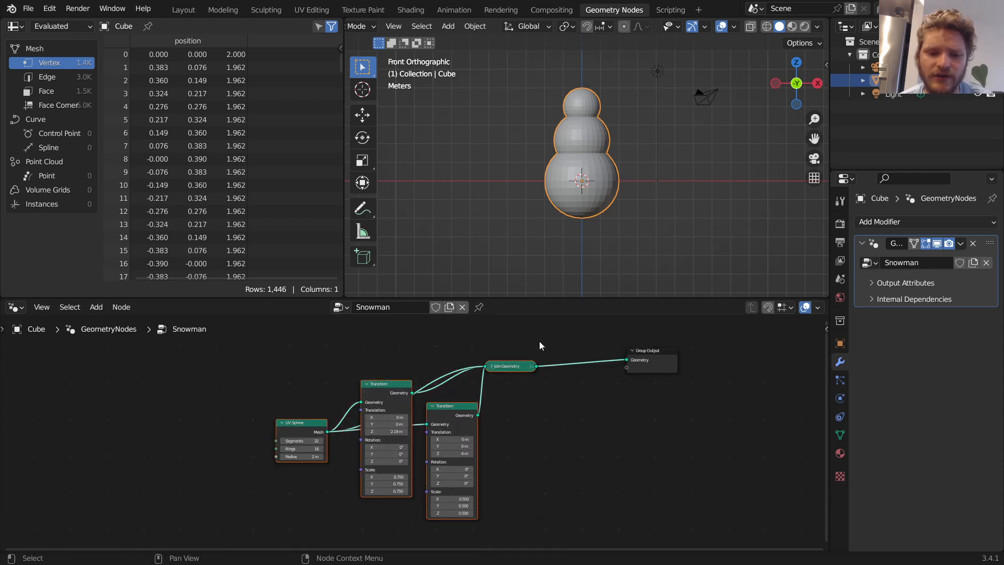
scroll(down, 3)
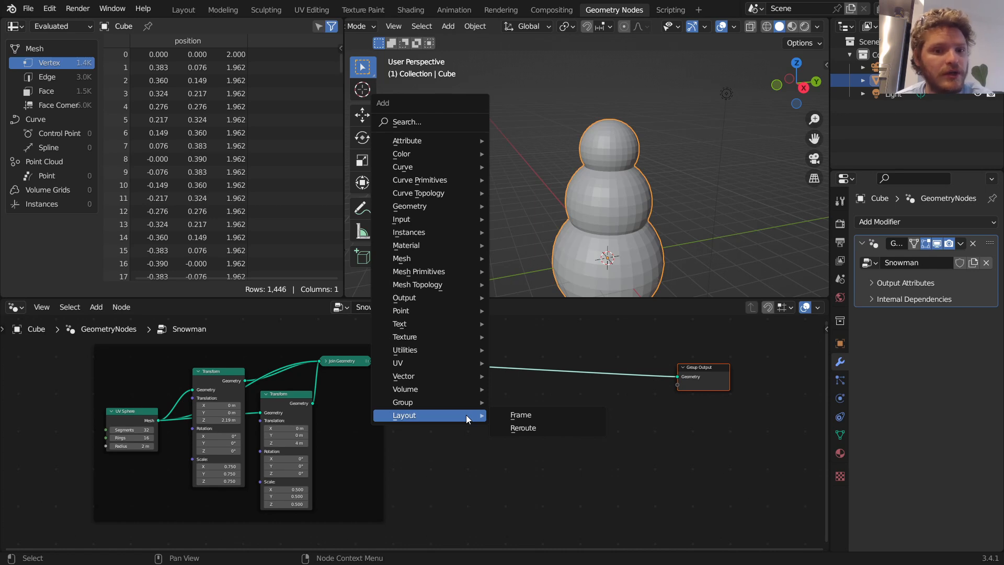
mouse_move(434, 271)
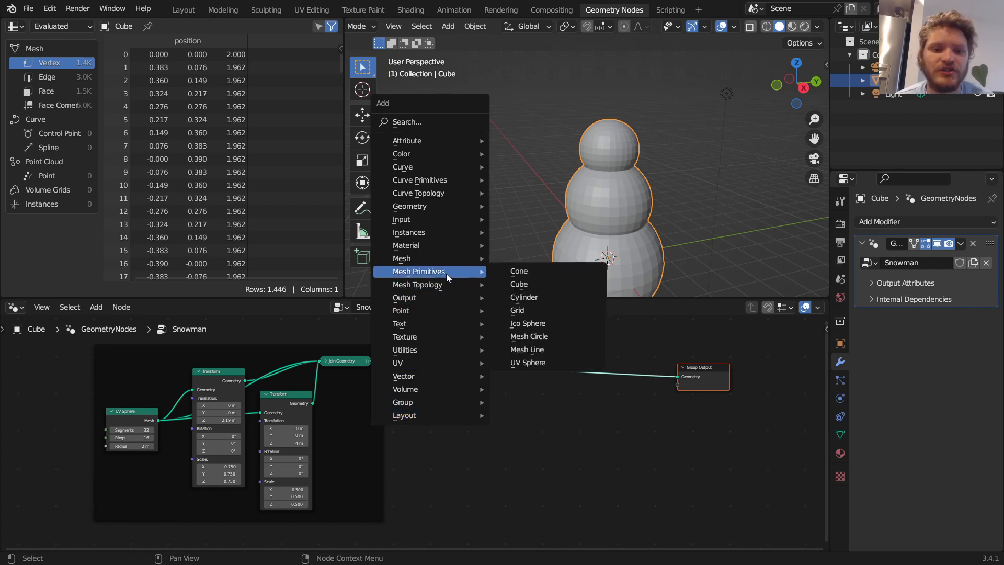
mouse_move(519, 271)
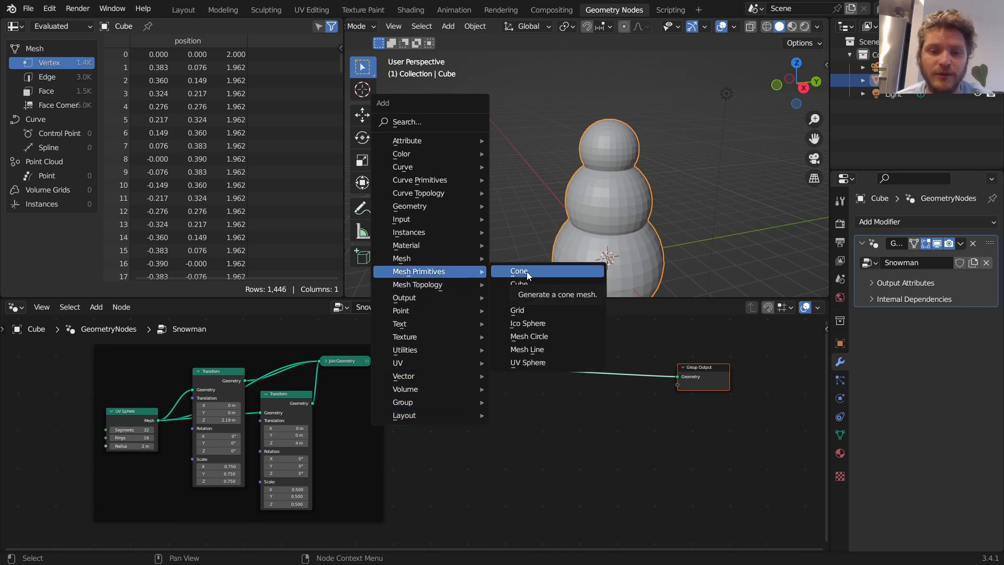
Add a Cone node with 1 side segment, top radius 0 m and adjusted depth.
click(518, 271)
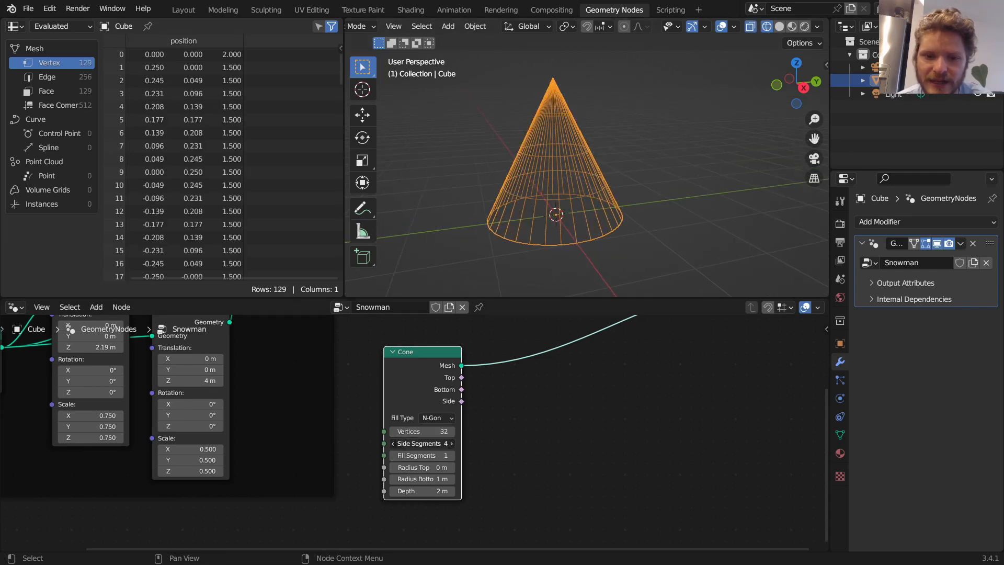
drag(423, 443, 439, 443)
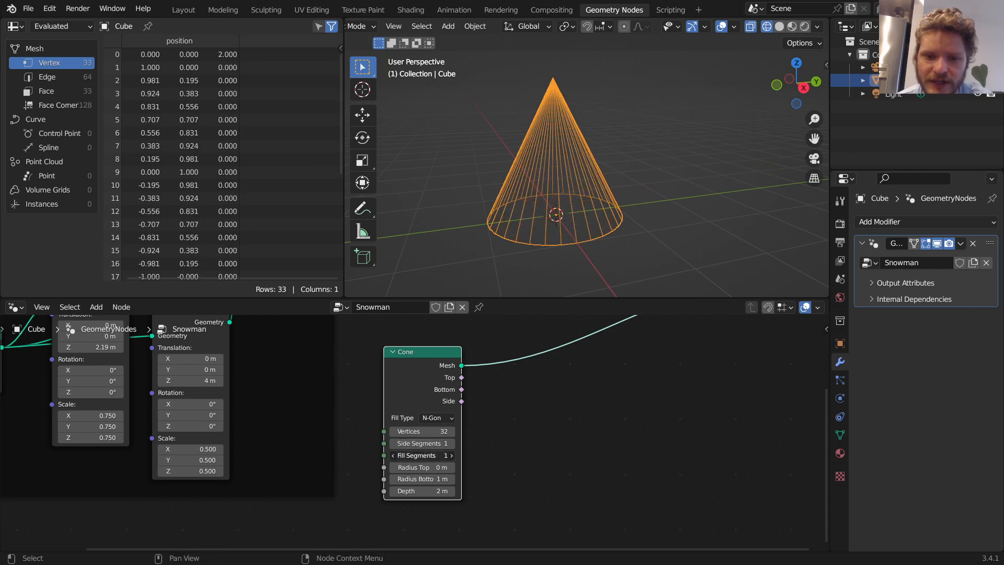
drag(423, 467, 442, 467)
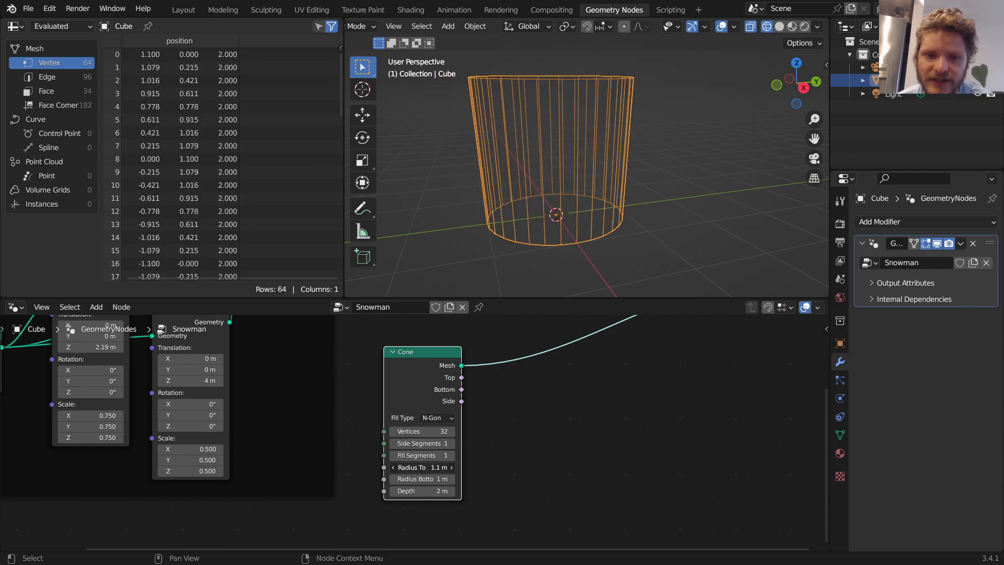
drag(422, 467, 435, 468)
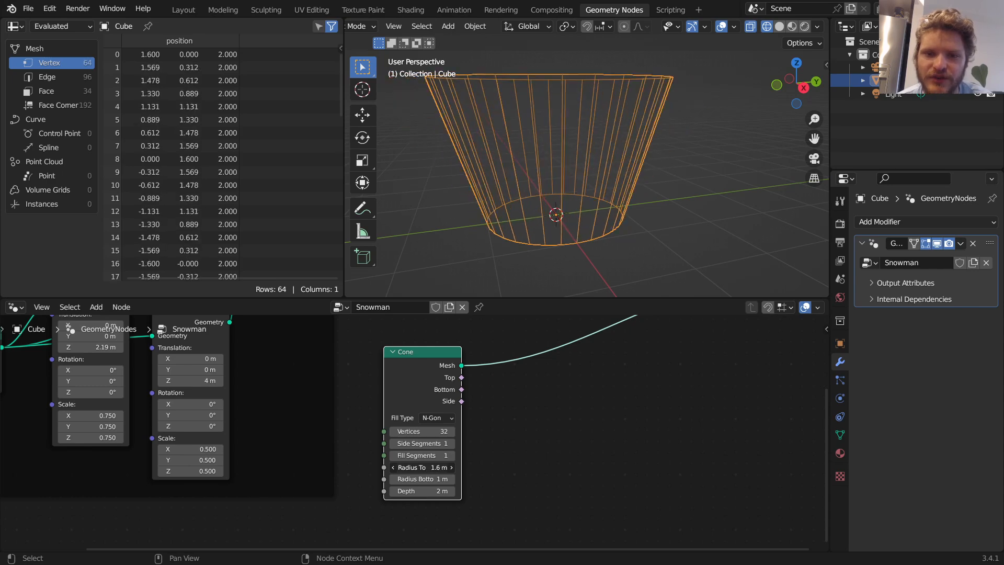
text(0m)
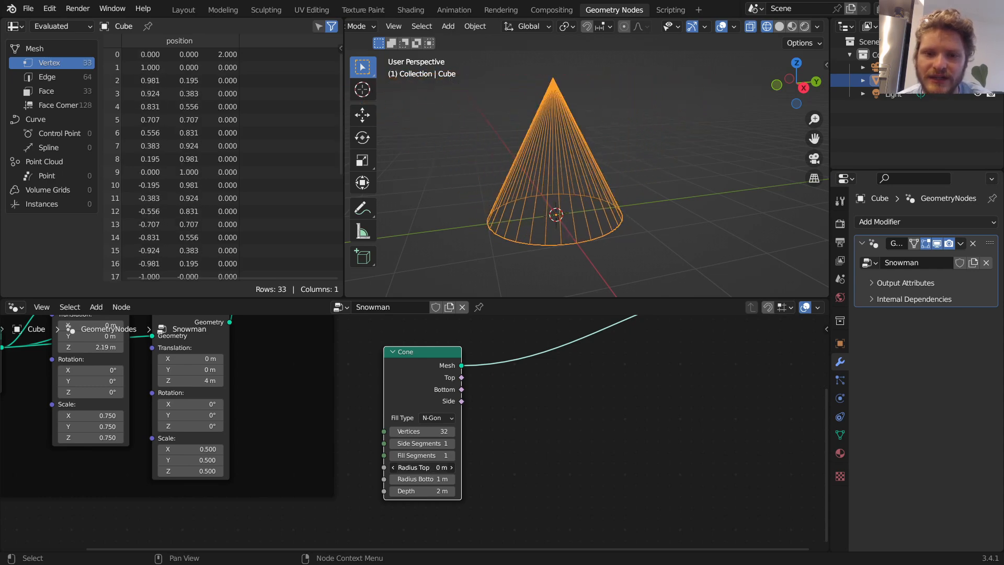
drag(422, 479, 461, 479)
text(t)
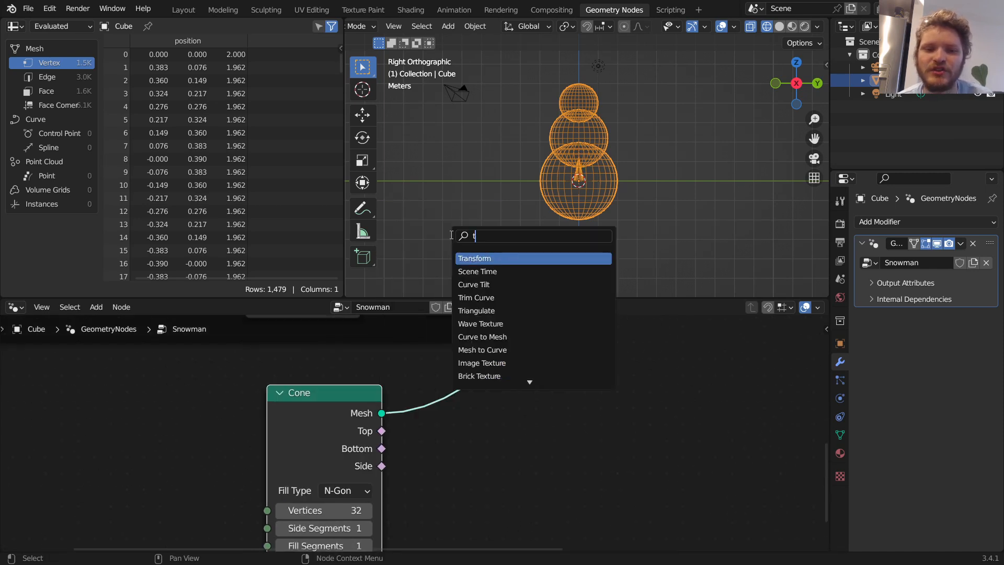
Position the cone as a nose with a Transform rotated 90° on X at head height.
click(474, 258)
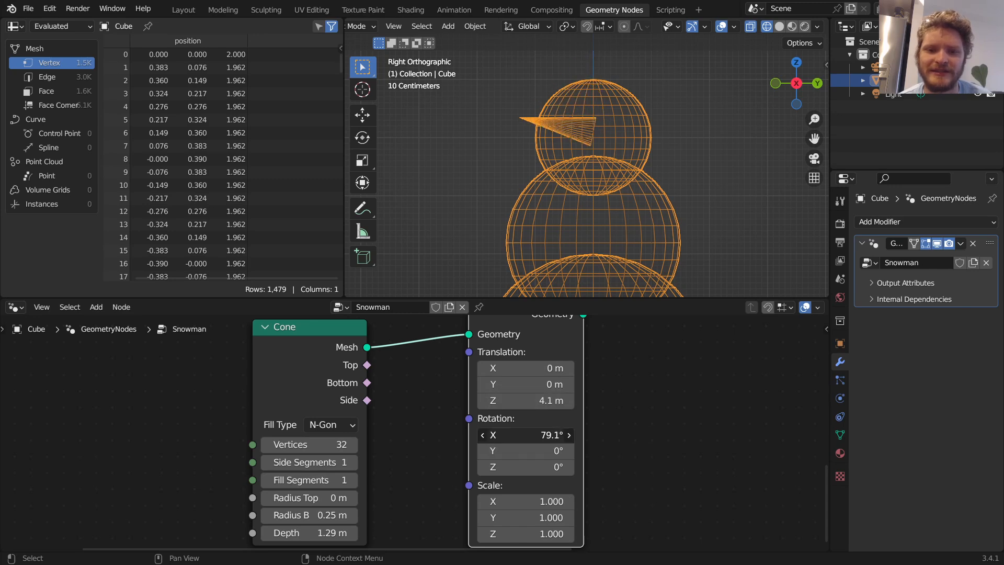
text(90)
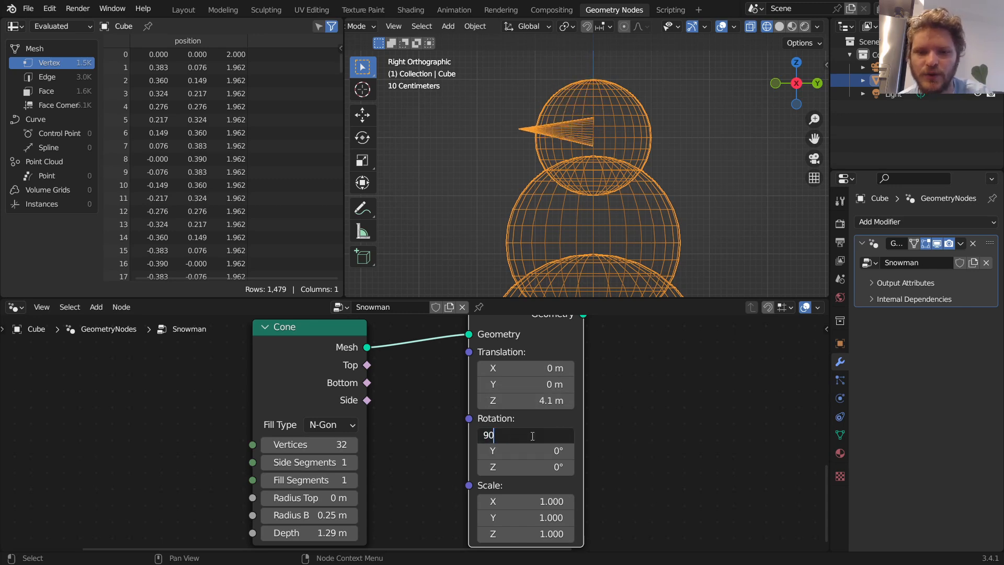
key(Return)
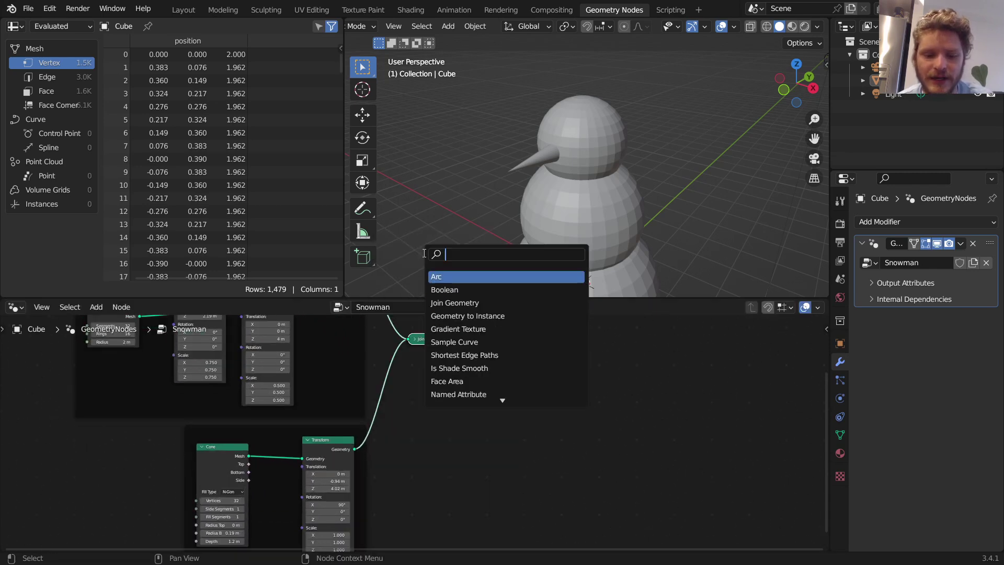
Add a 0.28 m UV Sphere eye at head height, offset -0.45 m on X.
text(uv)
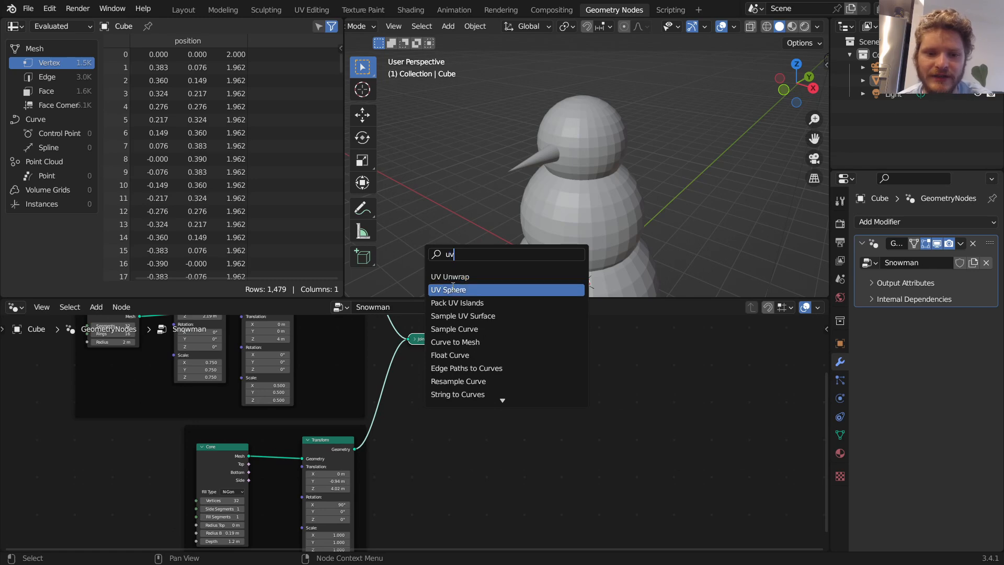
click(448, 290)
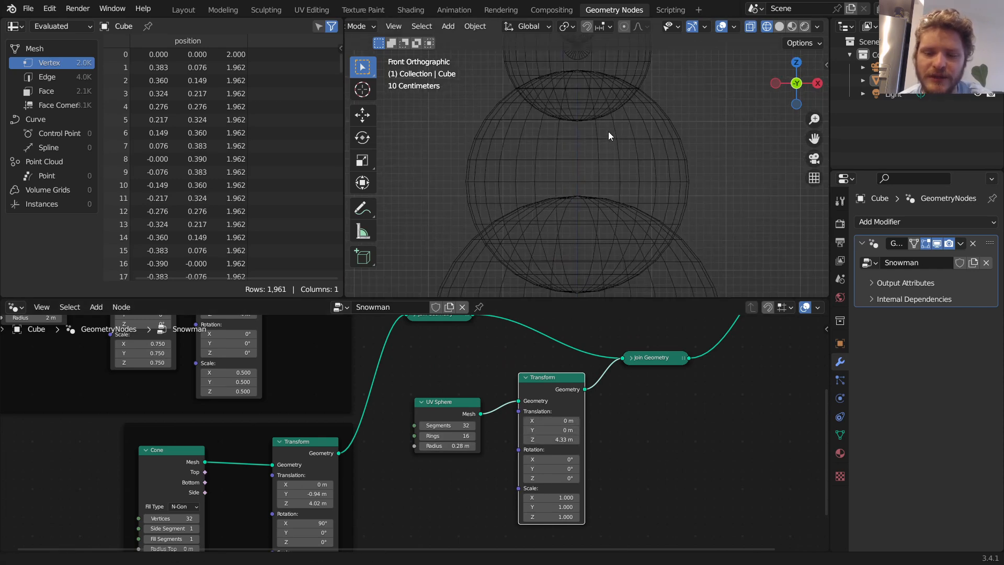
drag(551, 421, 525, 420)
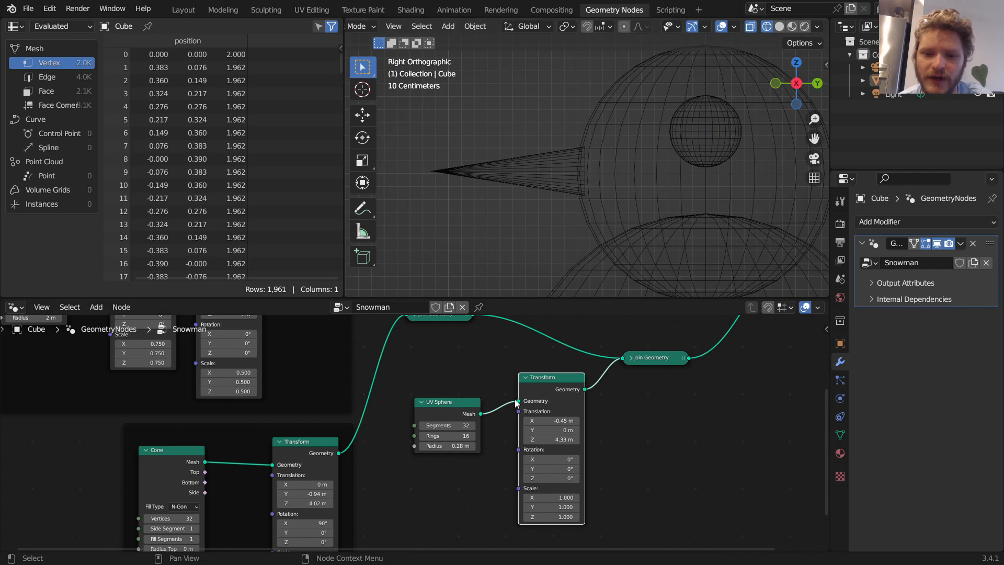
drag(551, 430, 551, 419)
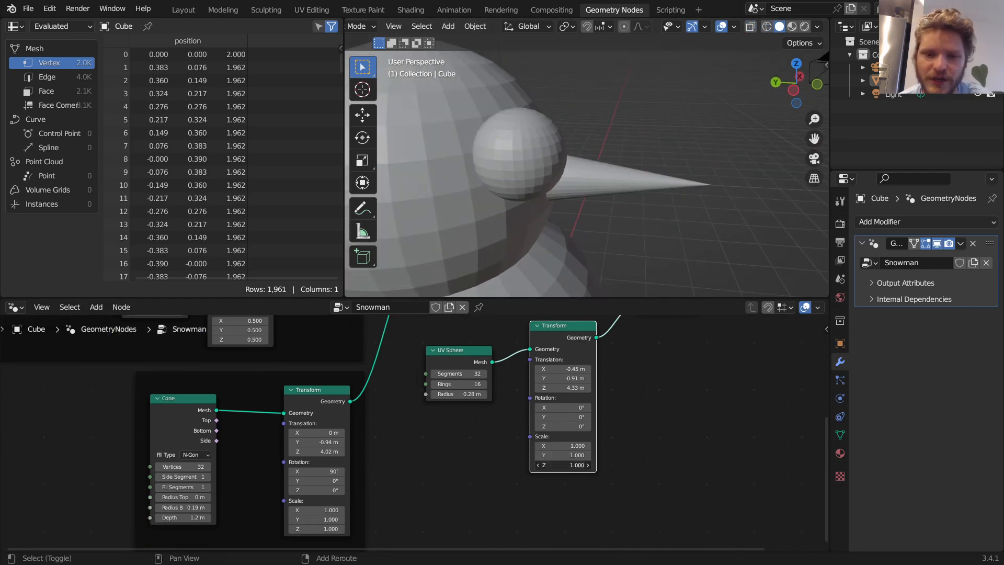
Tilt the eye -14.8° on X, -29.1° on Z and push it to -0.79 m Y into the head.
drag(564, 445, 563, 445)
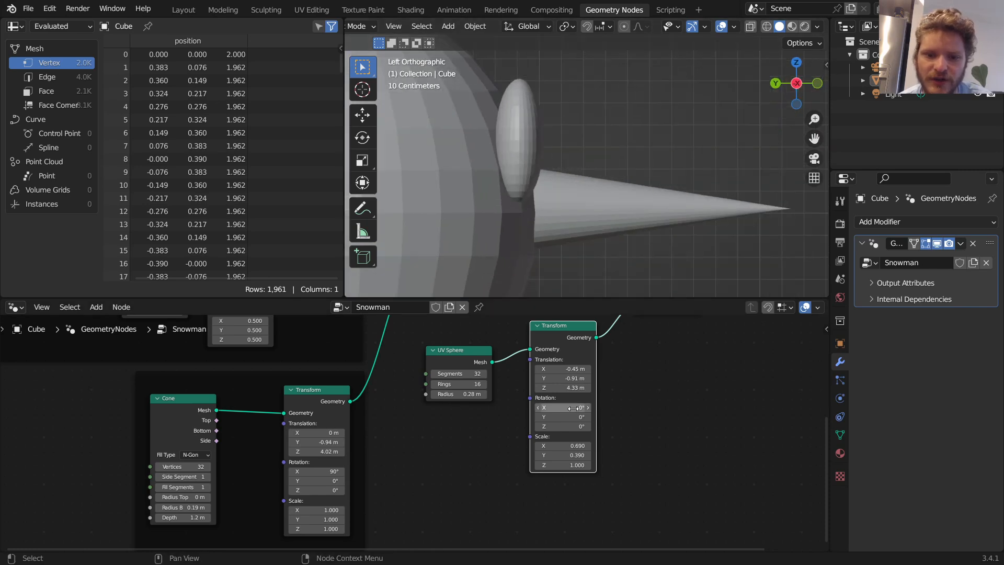
drag(563, 408, 567, 407)
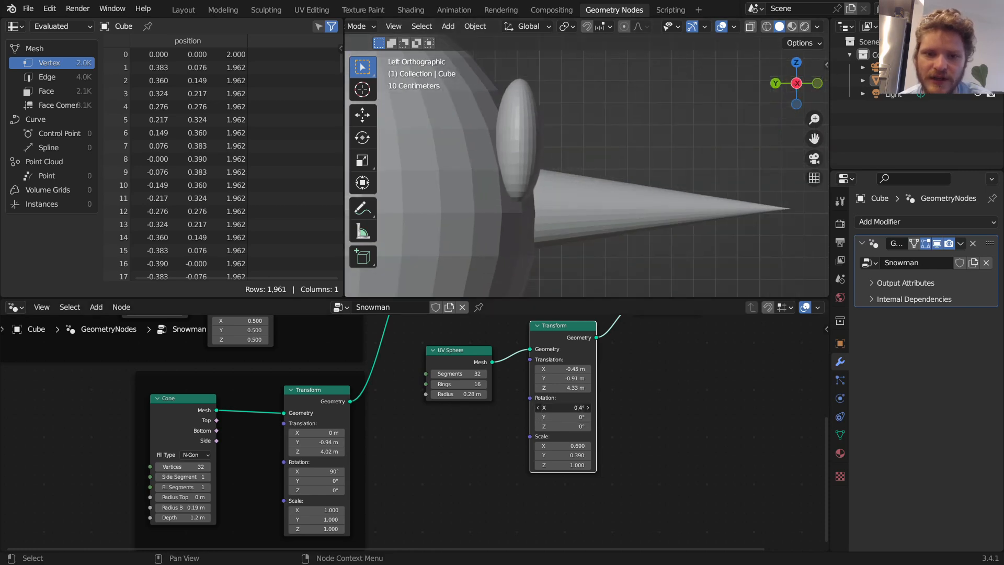
drag(562, 407, 555, 407)
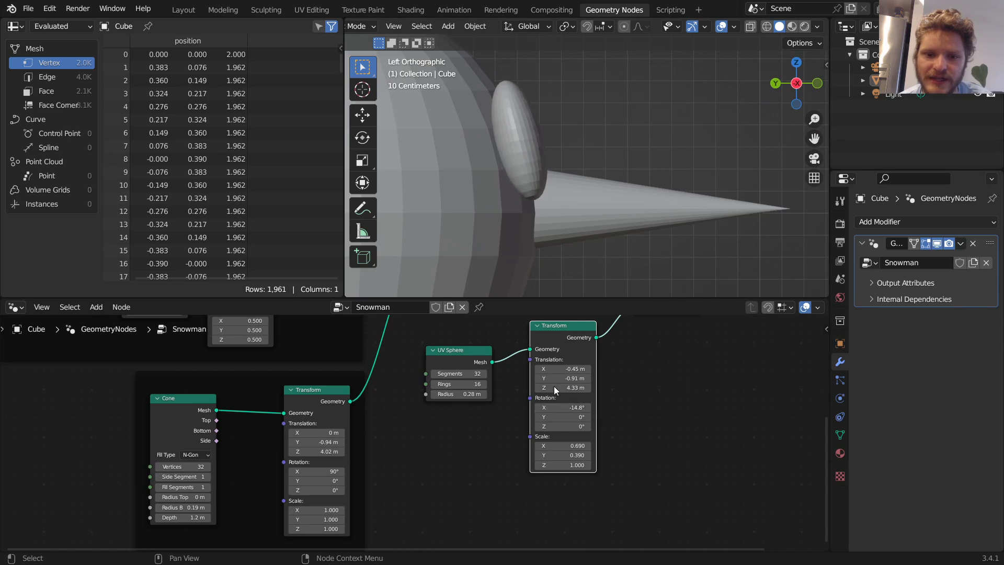
drag(562, 378, 570, 374)
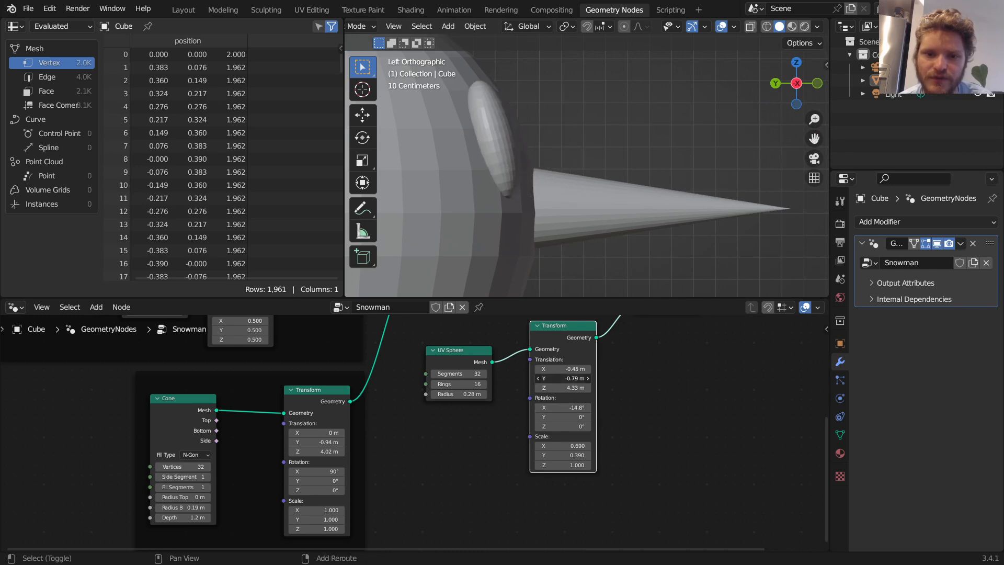
drag(577, 179, 557, 166)
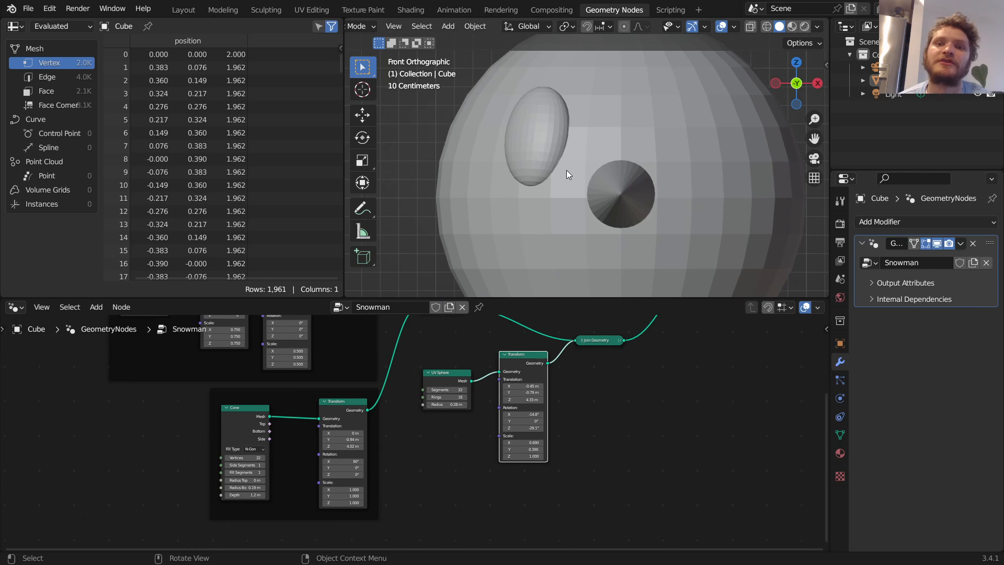
mouse_move(683, 157)
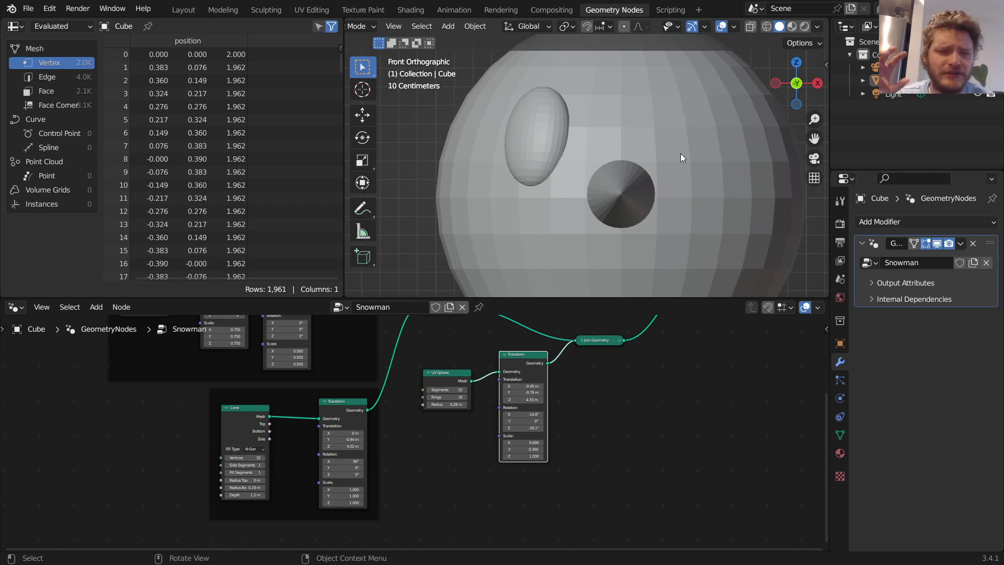
mouse_move(655, 131)
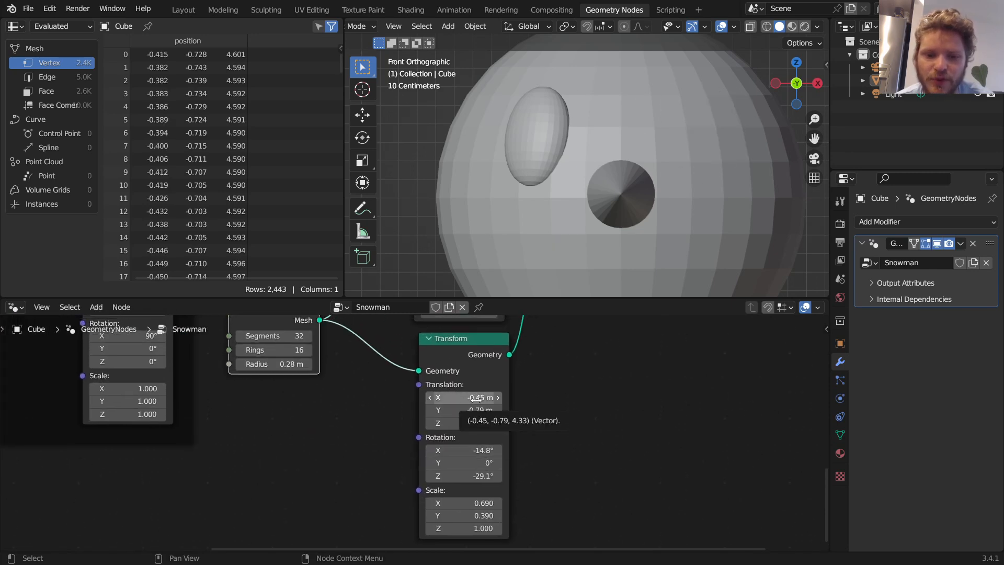
Mirror the second eye to +0.45 m X with Z rotation 29.1° and view from the front.
click(463, 397)
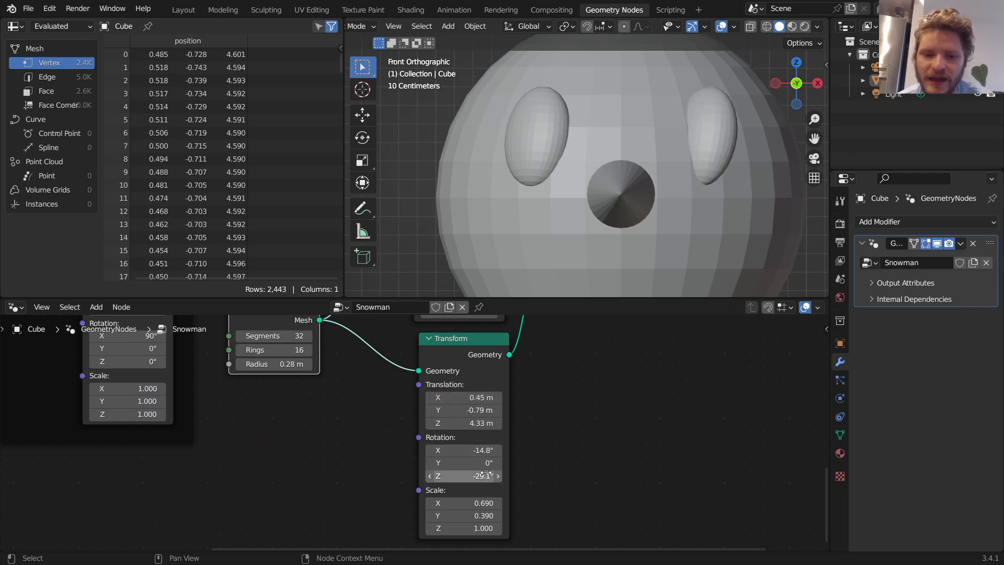
double_click(464, 450)
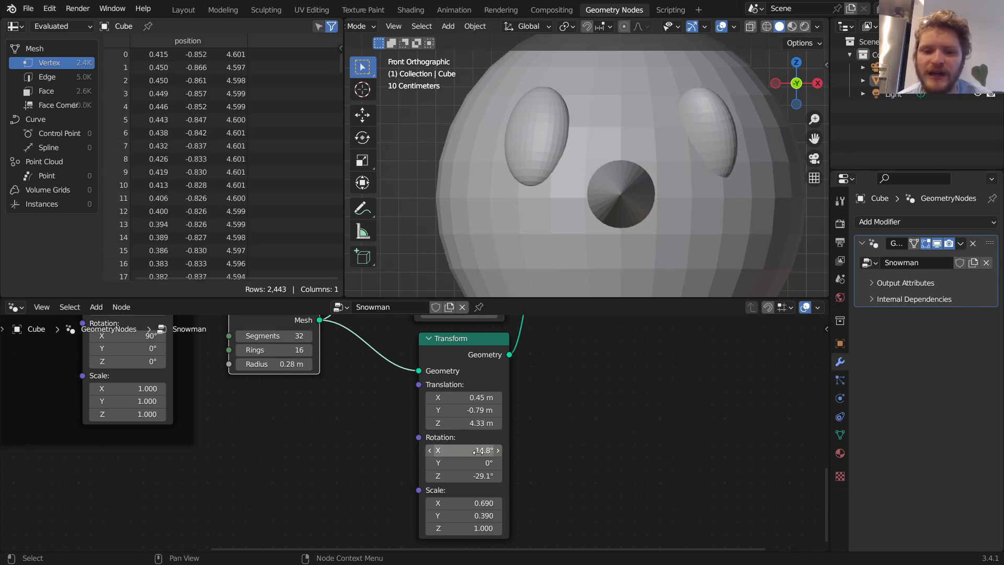
double_click(463, 476)
text(29.1)
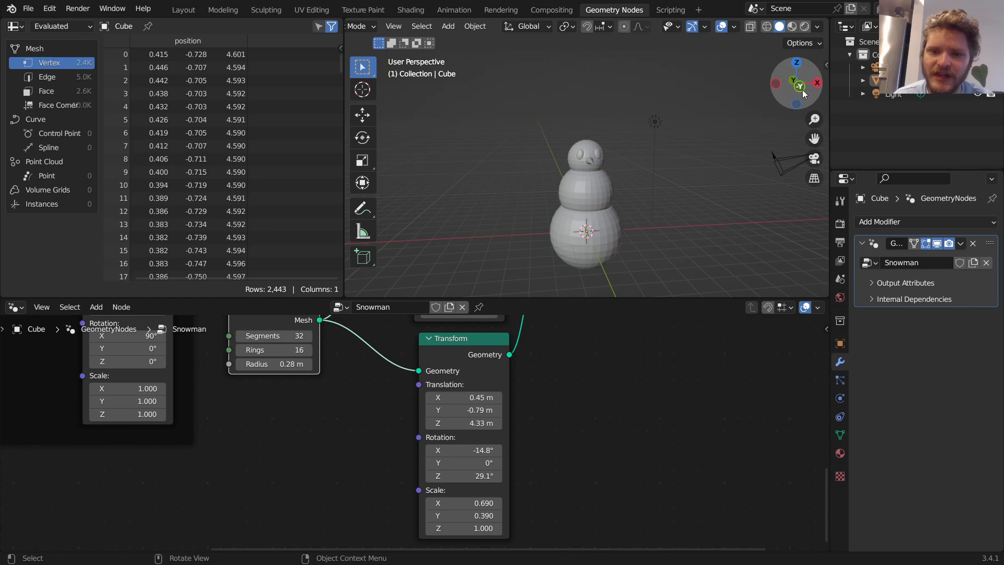
click(797, 86)
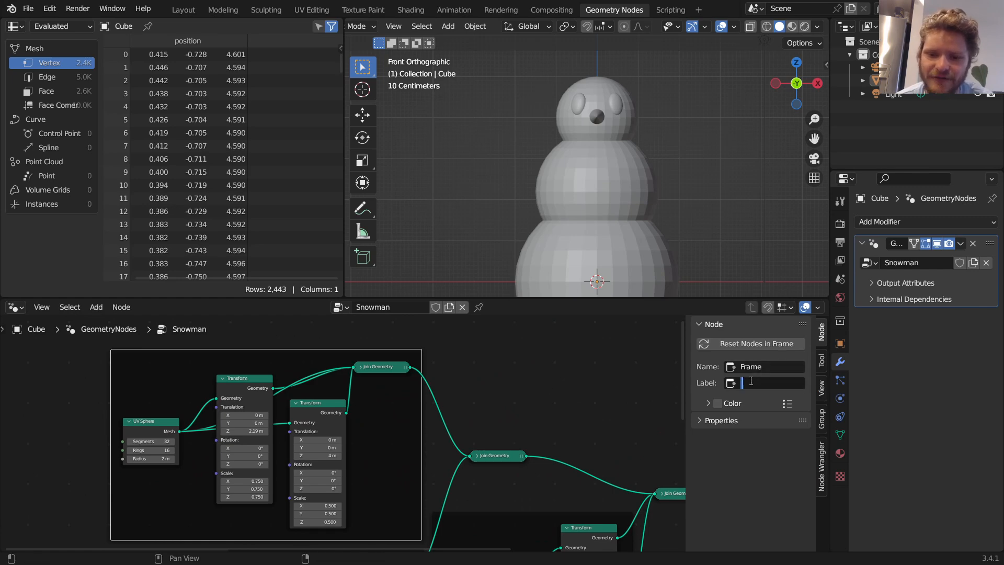
Label the node frames body and nose, then start adding another object via search.
text(bo)
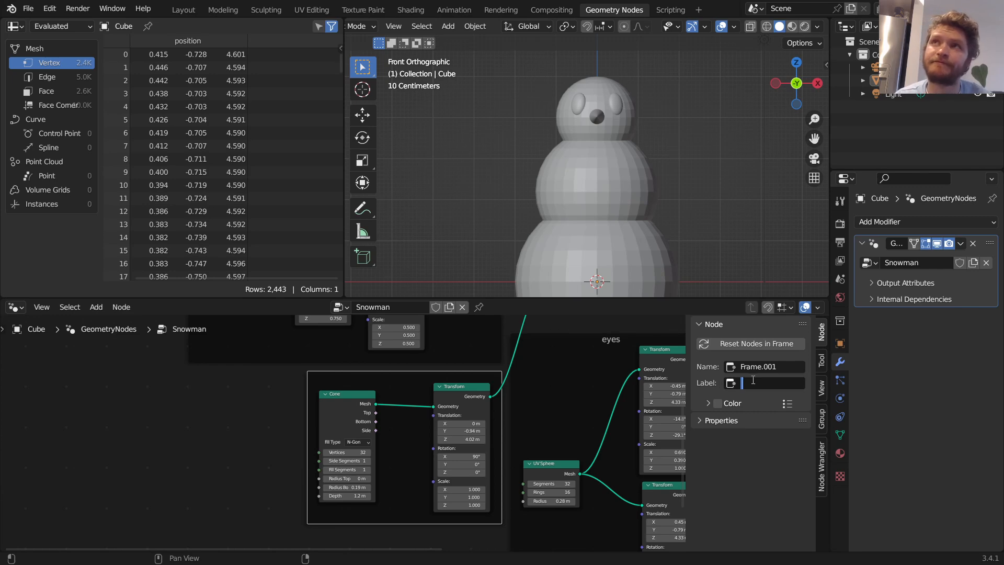
text(nose)
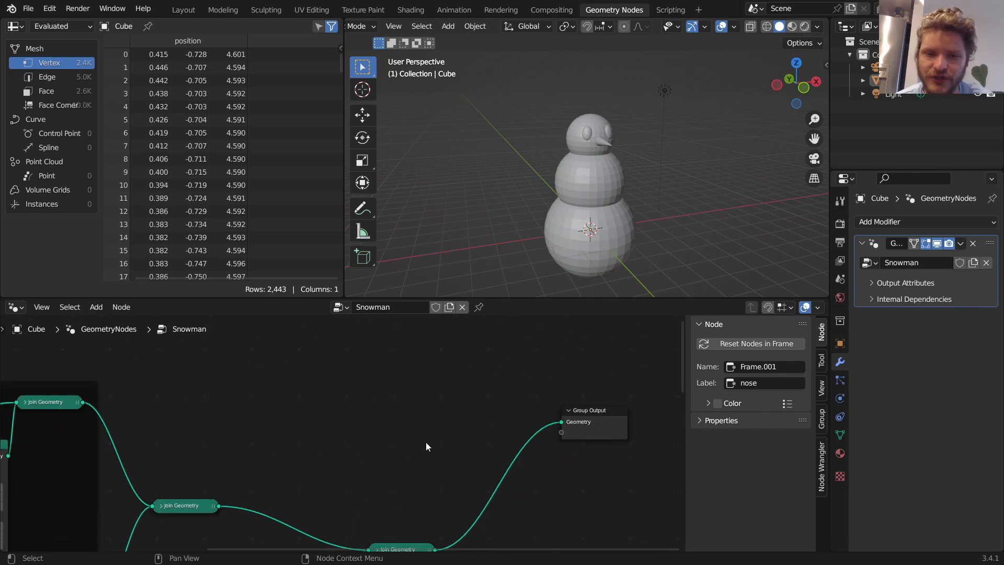
text(gr)
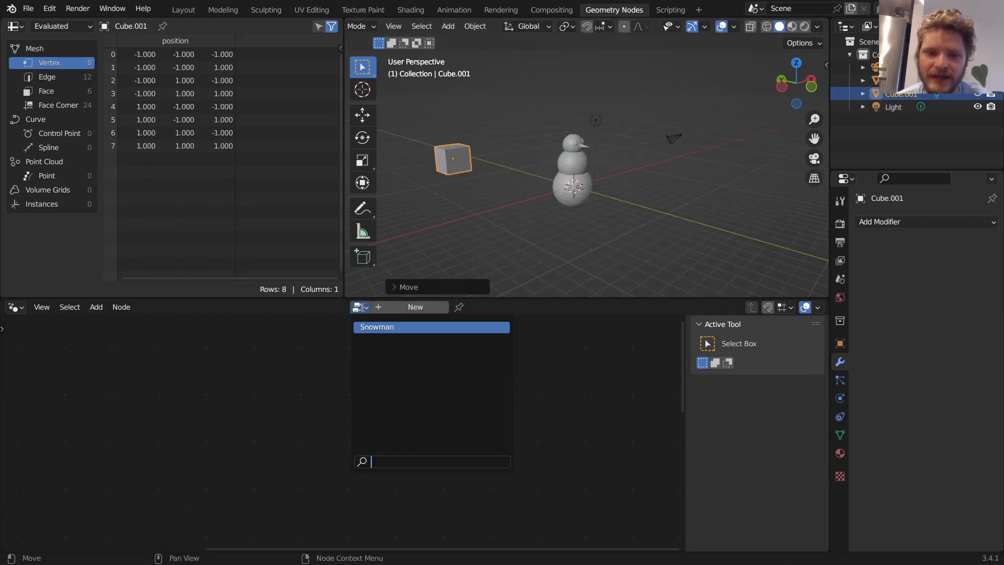
Delete the accidental cube, reselect the snowman and pick the arm's join point.
click(431, 327)
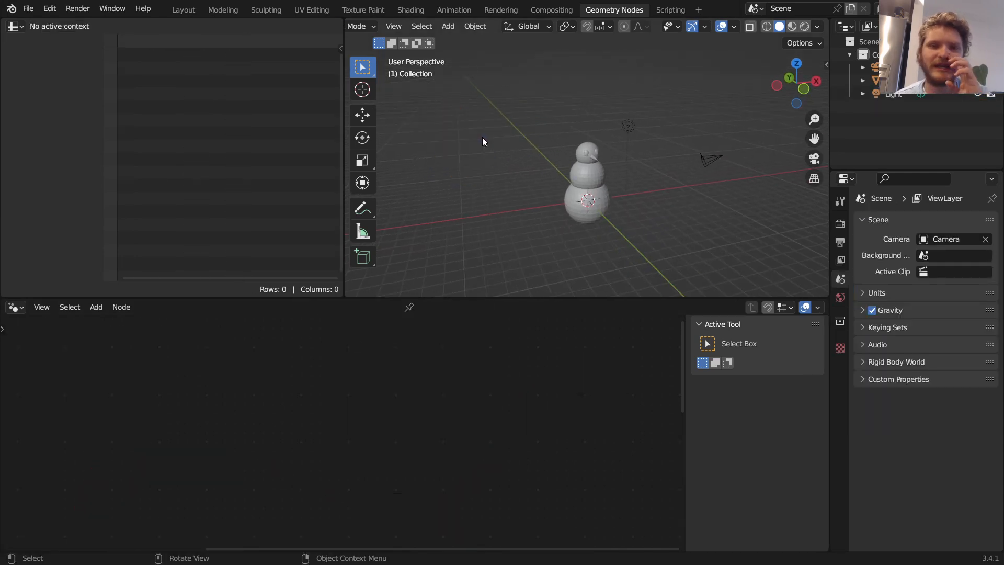
click(588, 186)
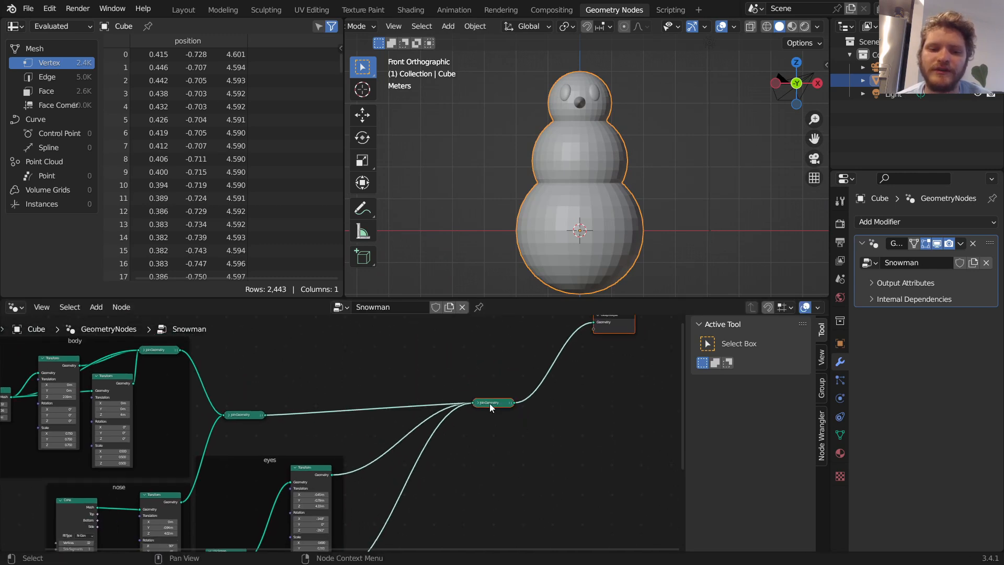
click(493, 402)
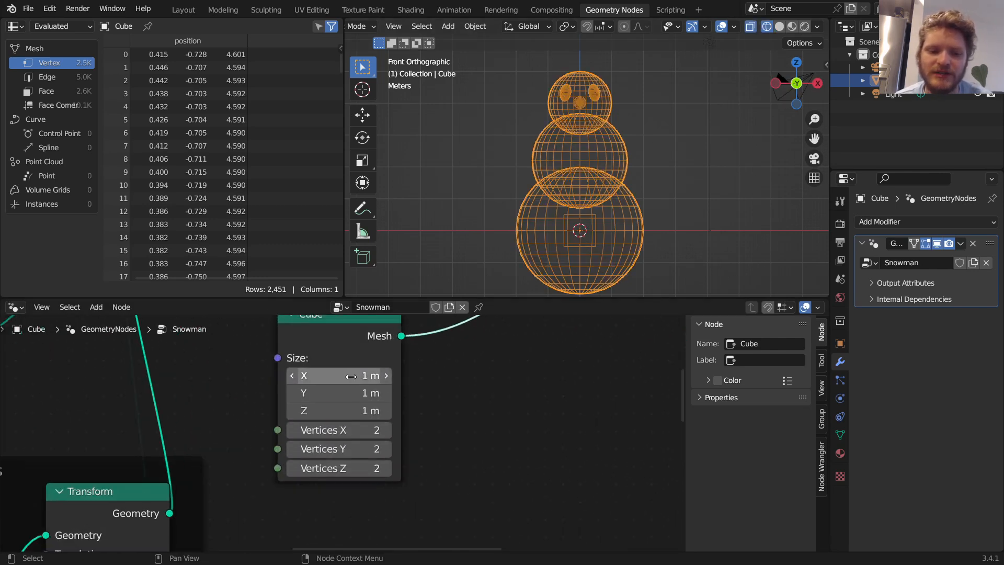
mouse_move(339, 375)
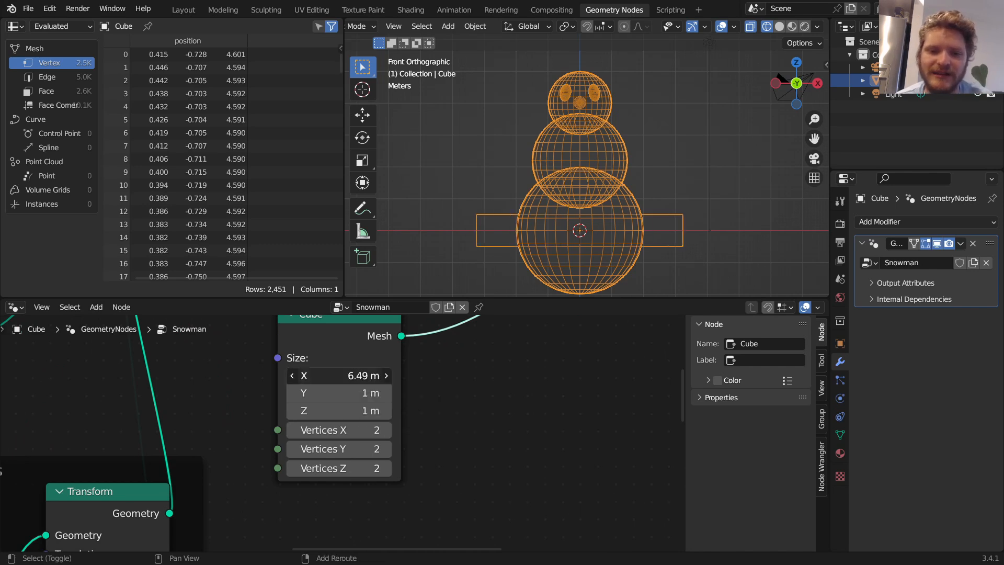
Size the arm Cube to 3.55 m long and shift it -2.54 m sideways.
drag(339, 376, 352, 375)
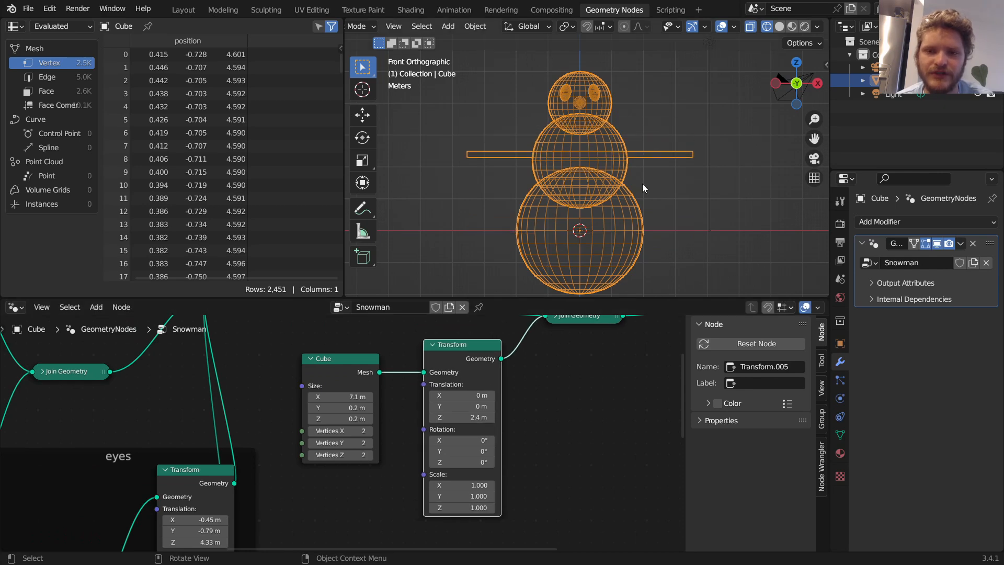
mouse_move(462, 395)
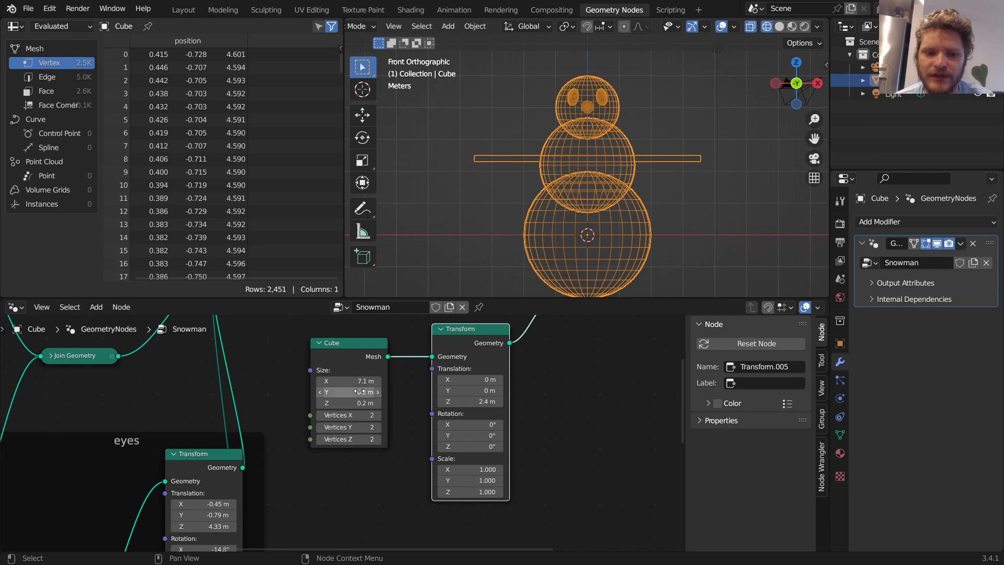
click(348, 381)
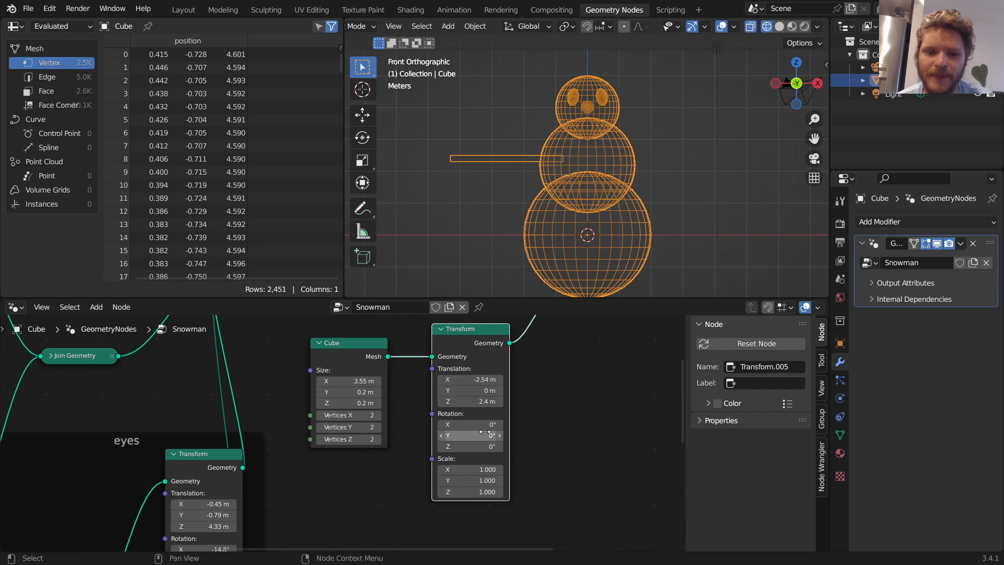
drag(470, 436, 483, 436)
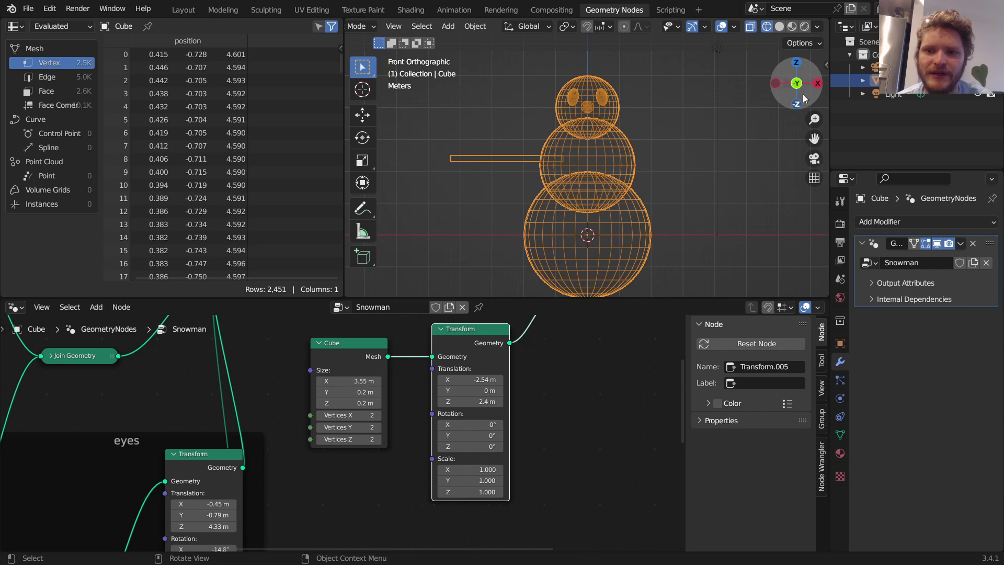
mouse_move(799, 101)
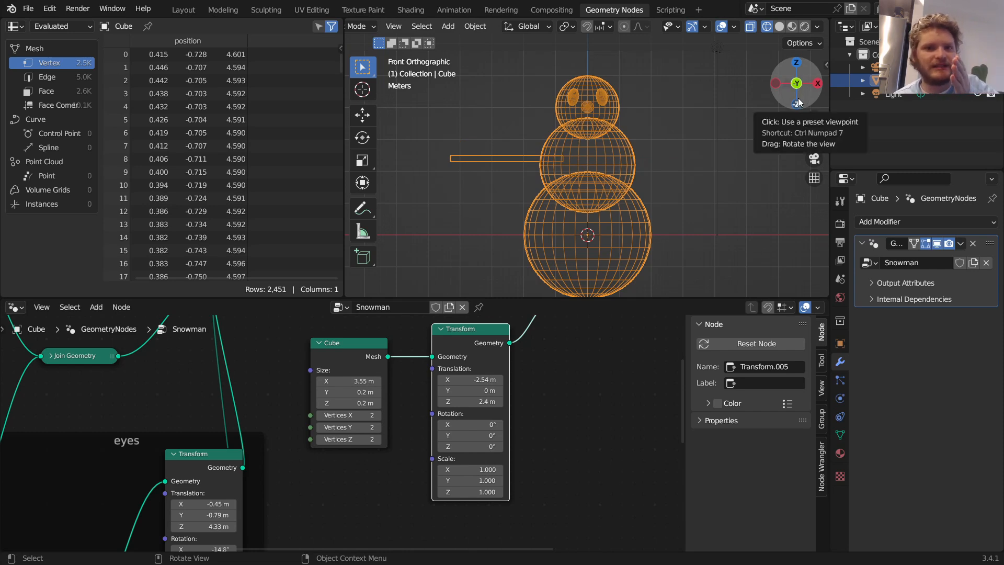
Adjust the mirrored arm box's size after checking the snowman in perspective.
drag(469, 435, 487, 435)
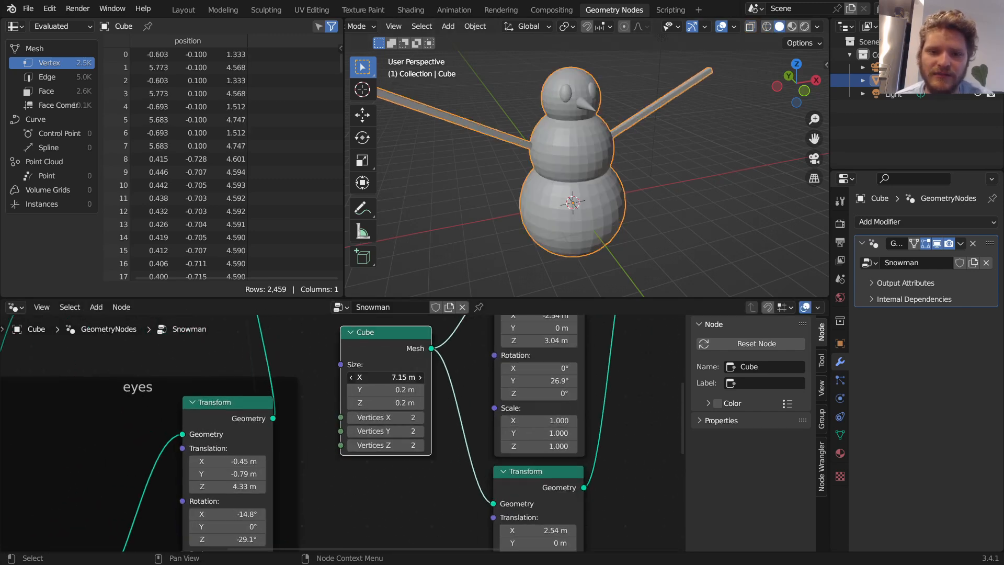
drag(385, 376, 359, 377)
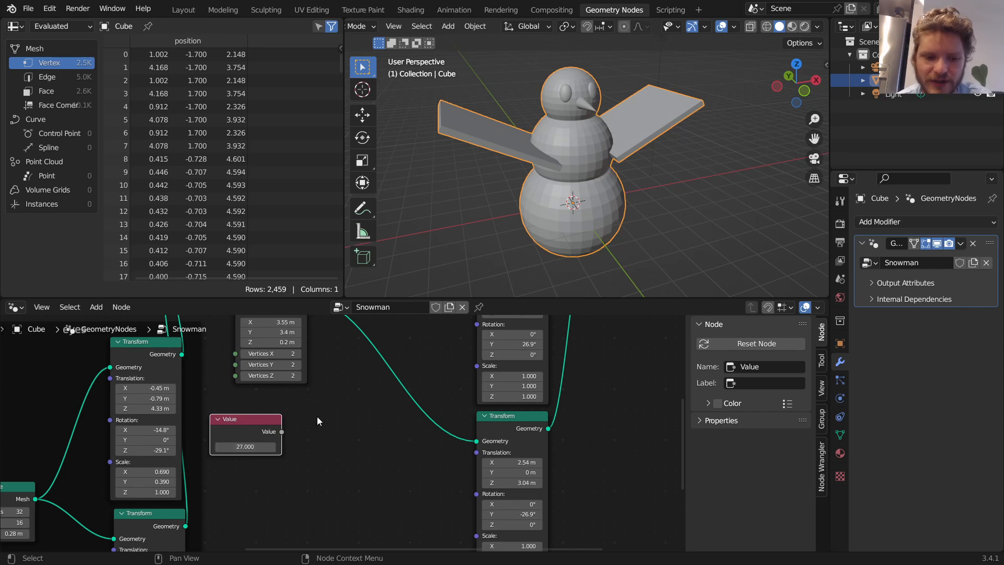
Add Combine XYZ and a Math Multiply by -1 node to drive both arm rotations.
text(co)
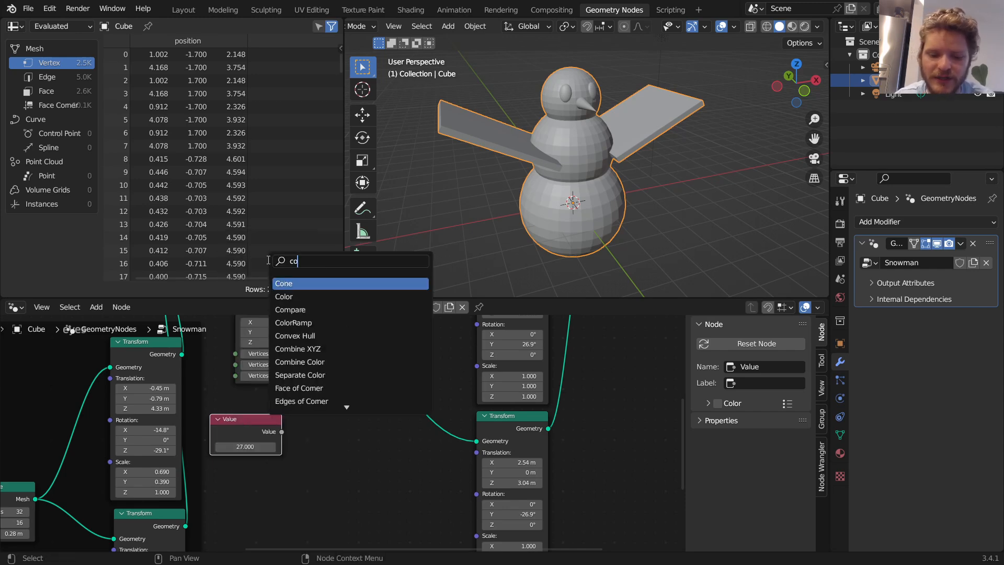
click(297, 349)
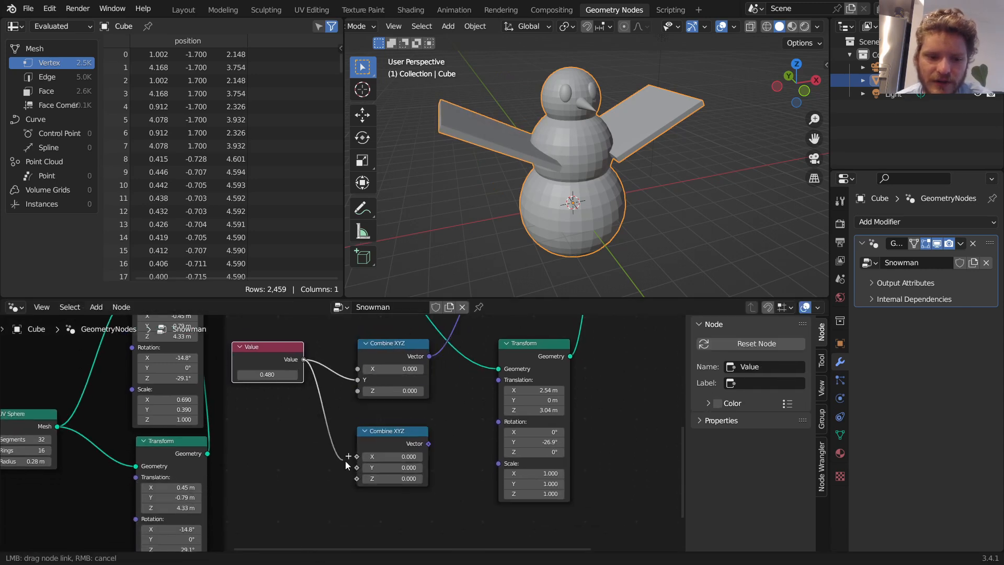
text(mat)
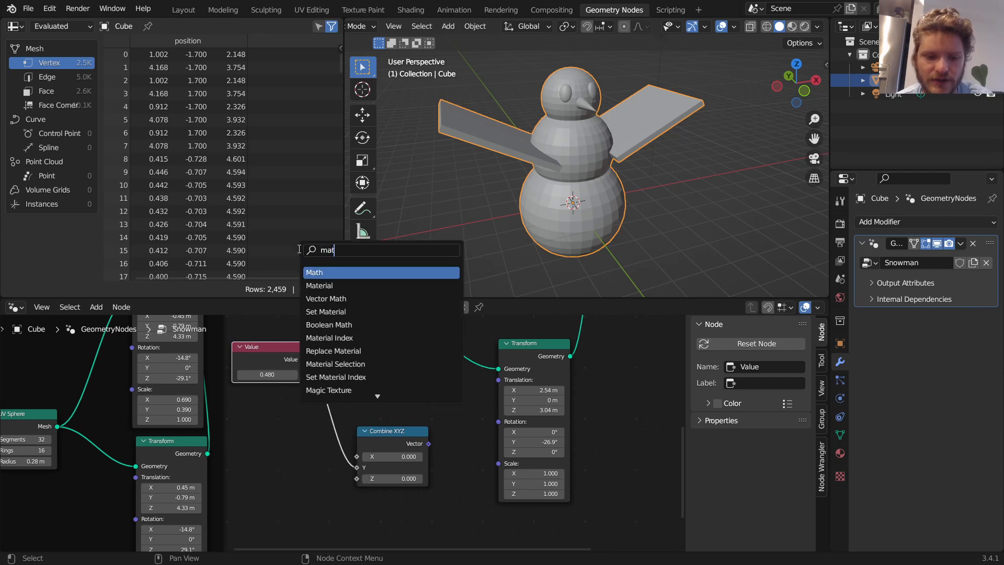
click(315, 272)
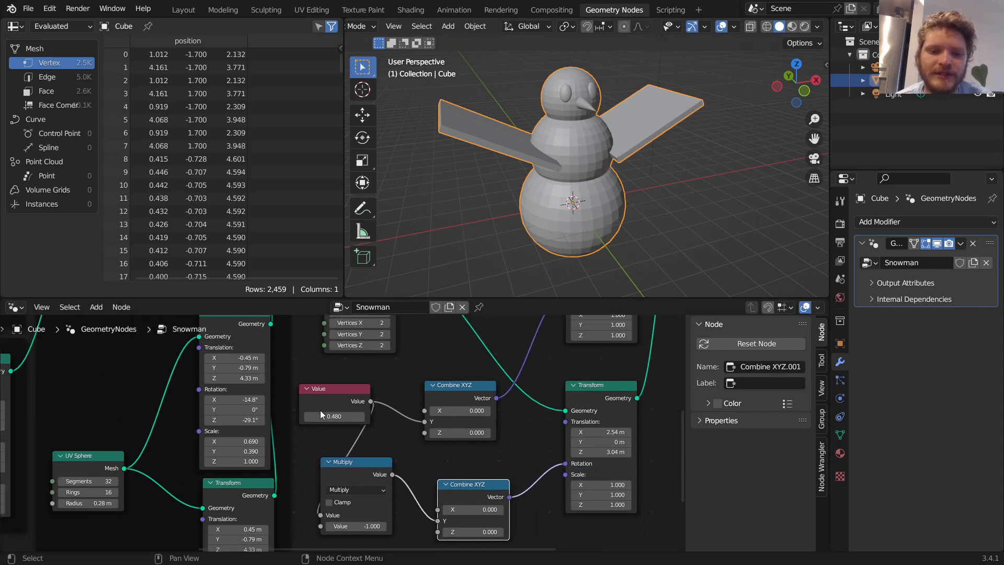
Tune the shared Value node controlling the arms' tilt.
drag(333, 416, 320, 416)
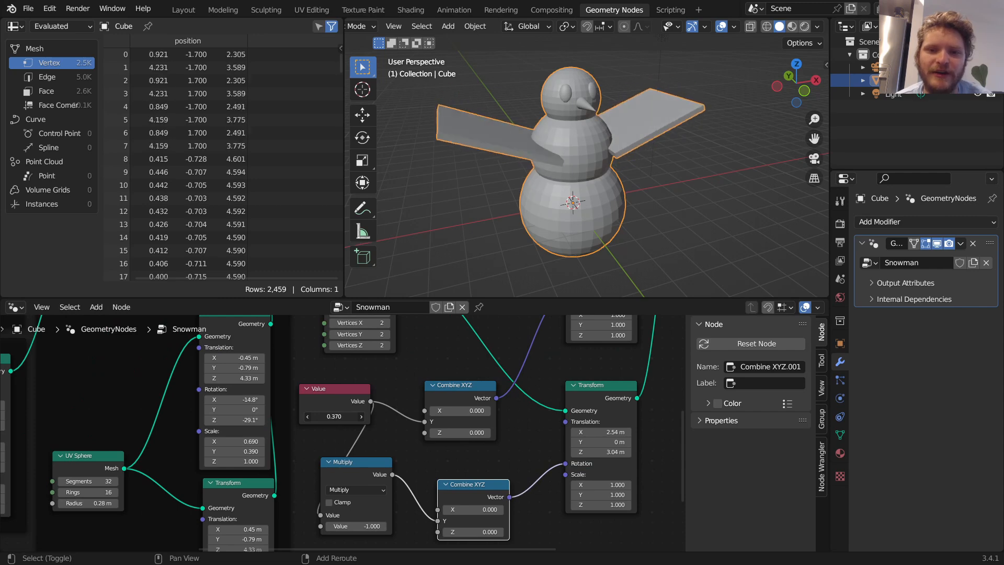
drag(333, 417, 346, 417)
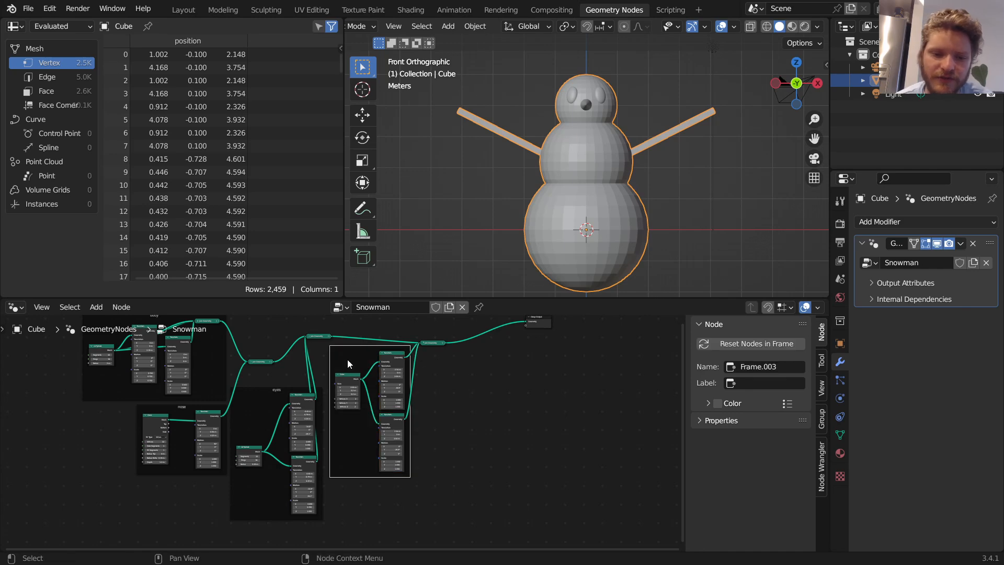
Label the arms frame, add a Cylinder for the hat and a Transform lifting it 5.8 m.
text(arms)
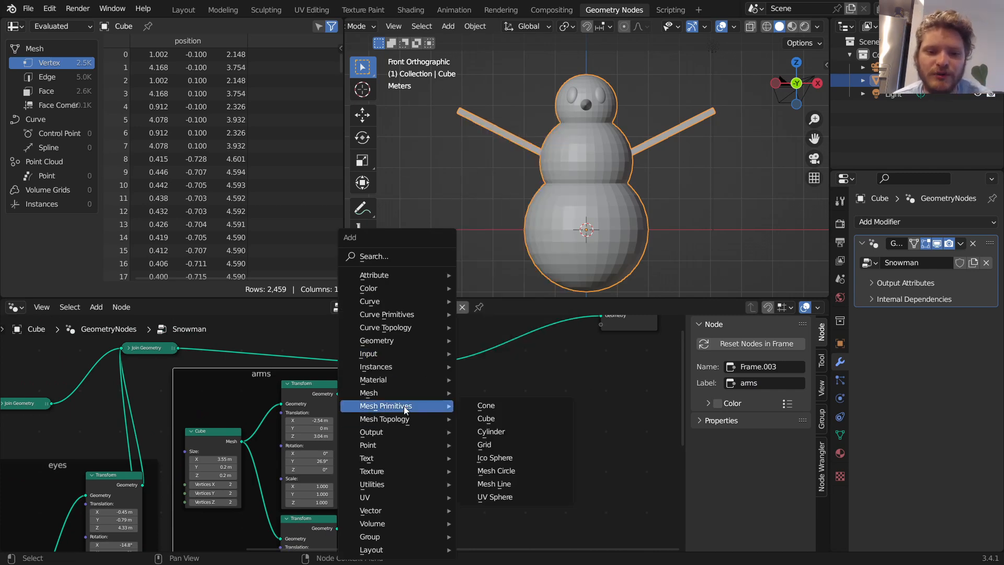
click(492, 431)
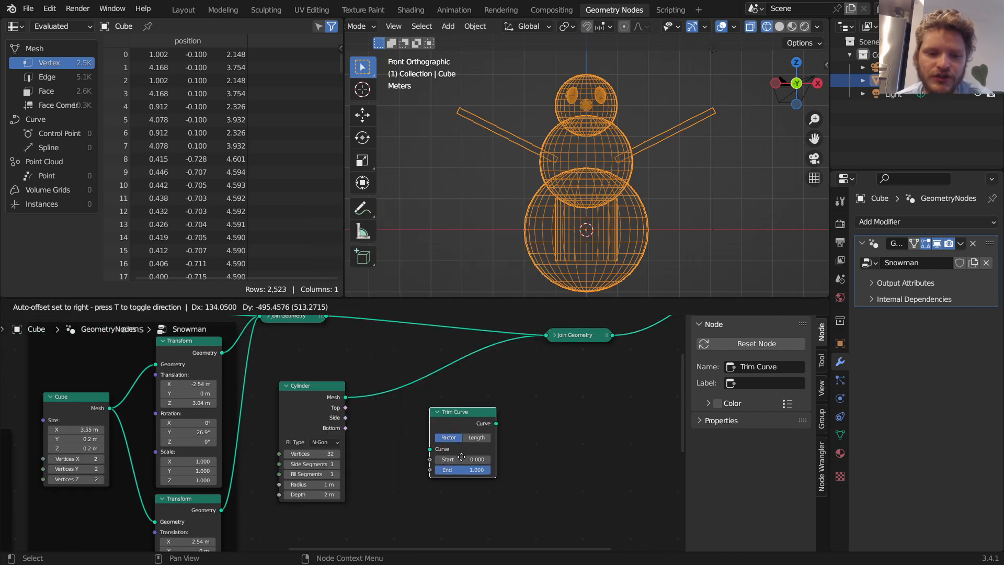
text(tra)
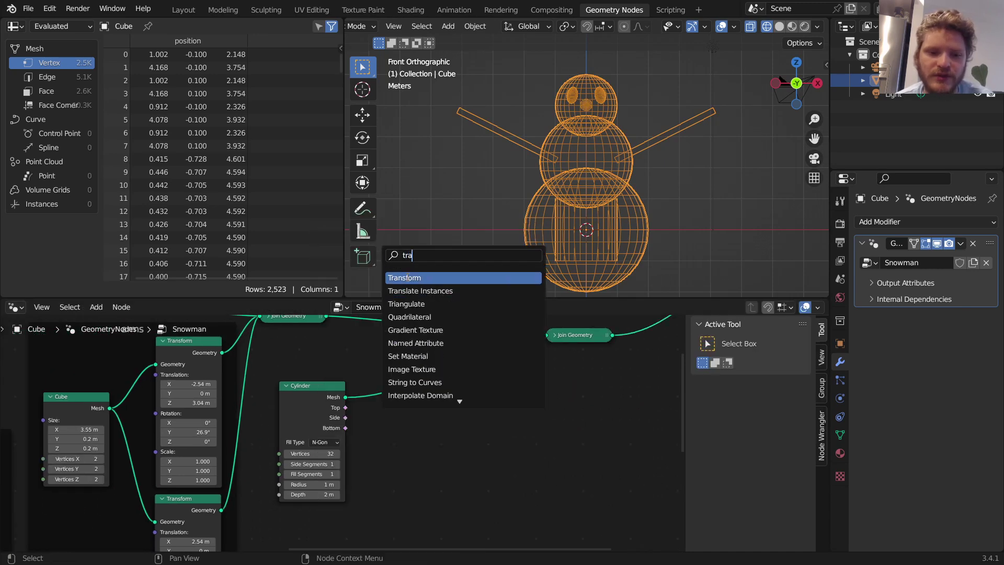
click(404, 278)
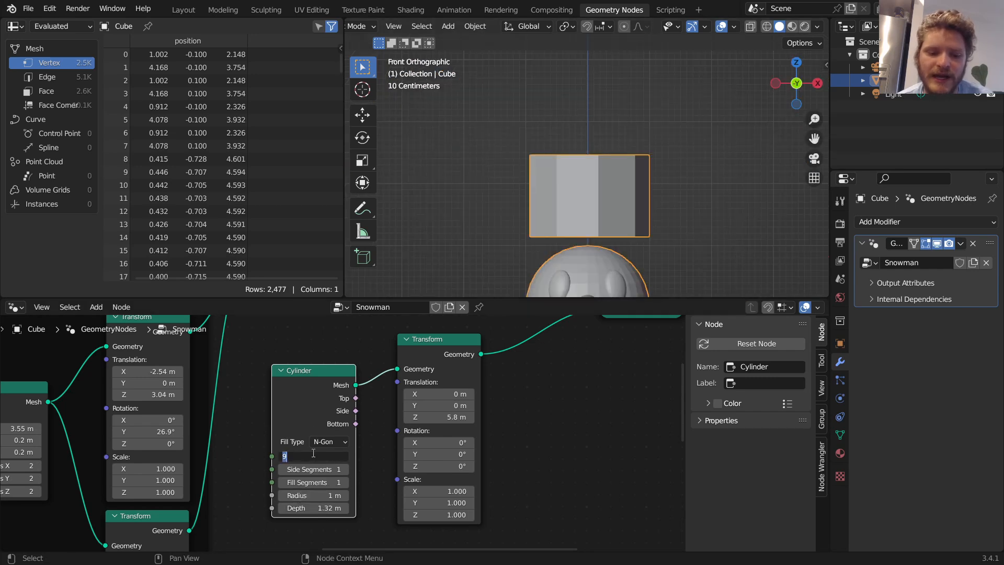
Set the hat cylinder to 30 vertices, 0.7 m radius, and lower the brim copy to 4.75 m.
text(30)
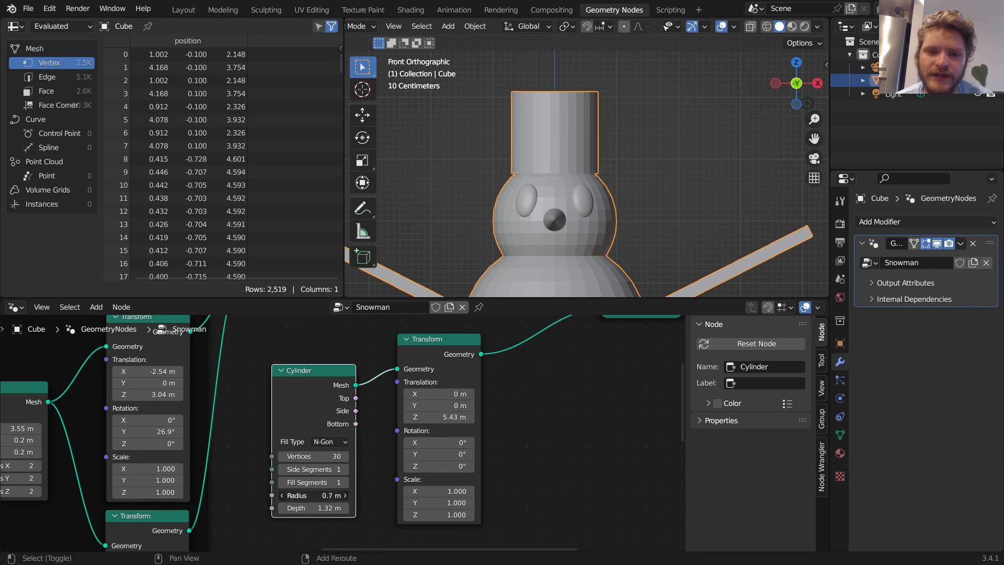
drag(313, 507, 320, 508)
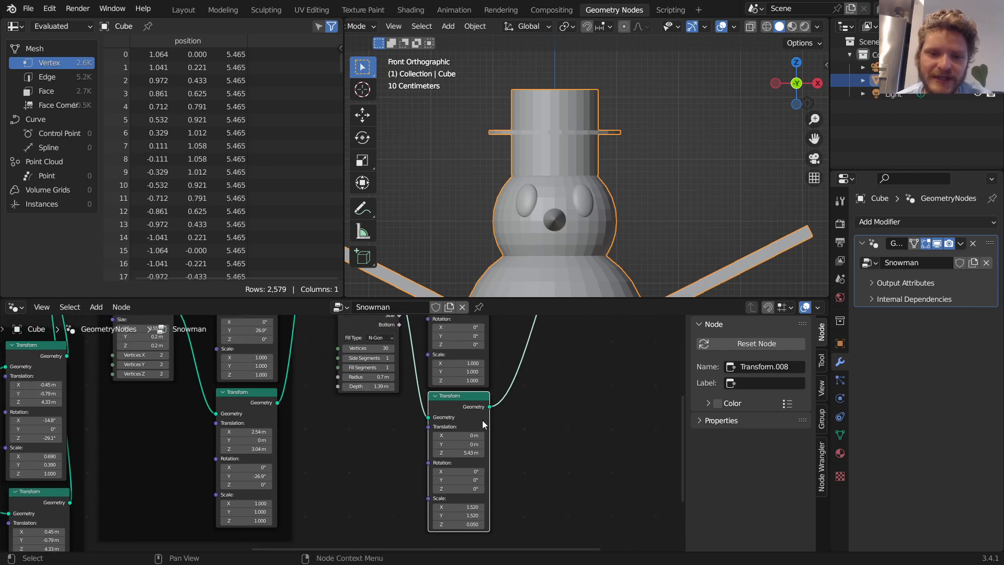
drag(458, 453, 448, 453)
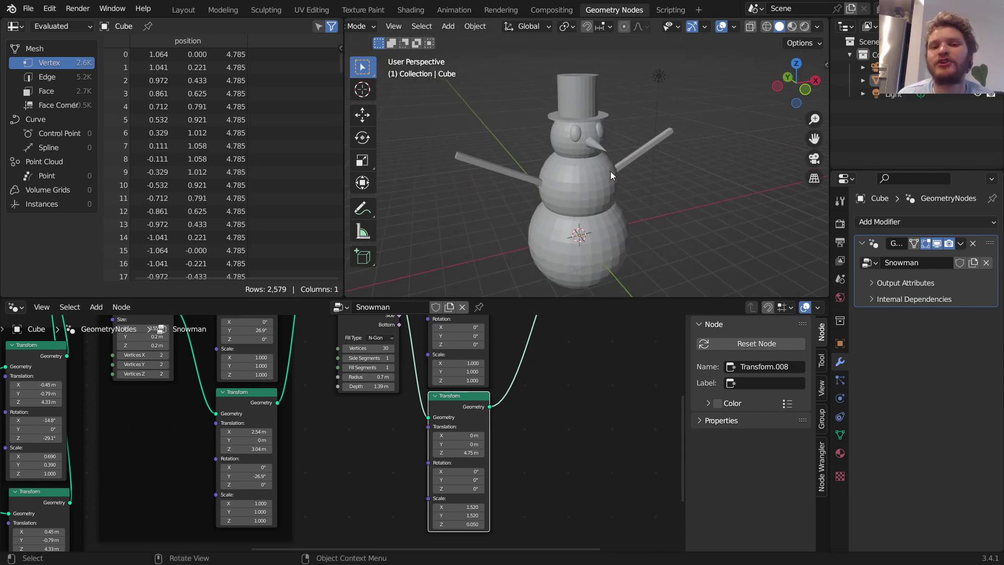
click(448, 26)
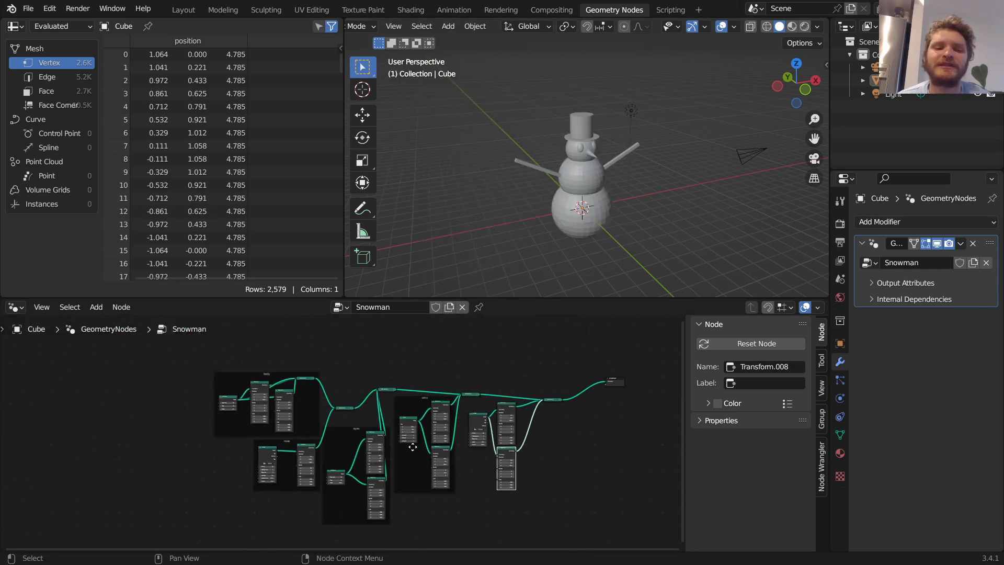
Add and discard a Monkey head, then reselect the snowman object.
click(448, 26)
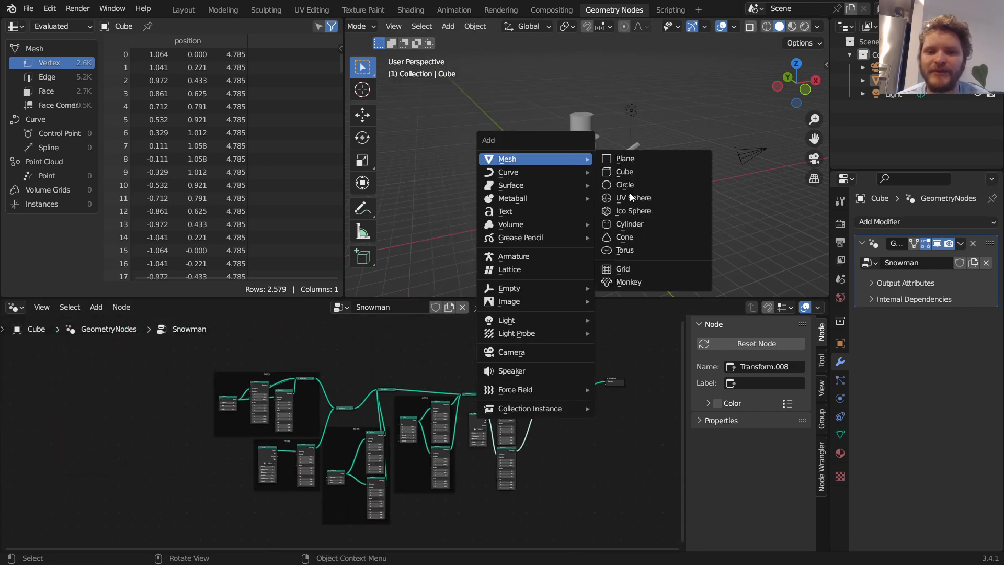
click(628, 282)
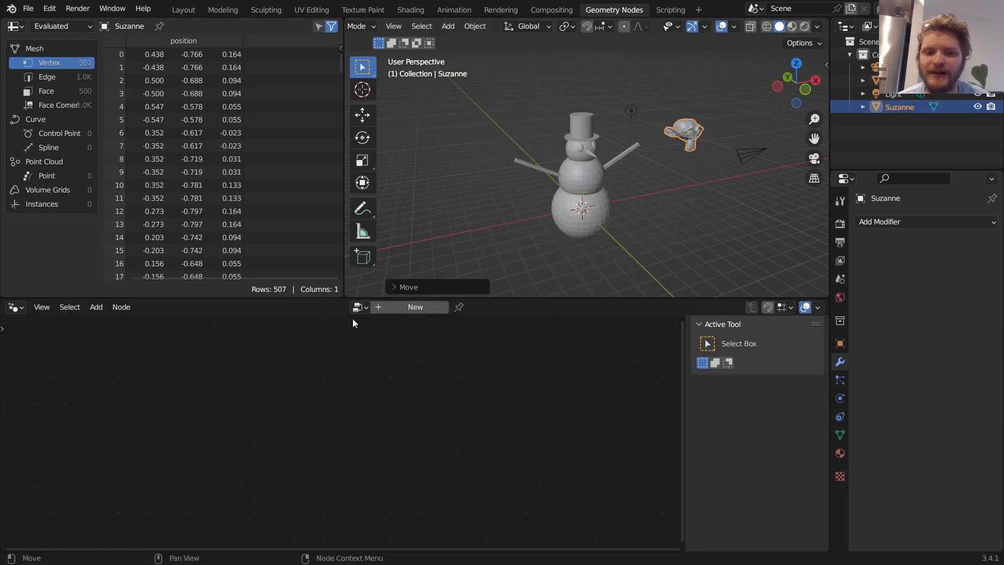
click(415, 307)
text(h)
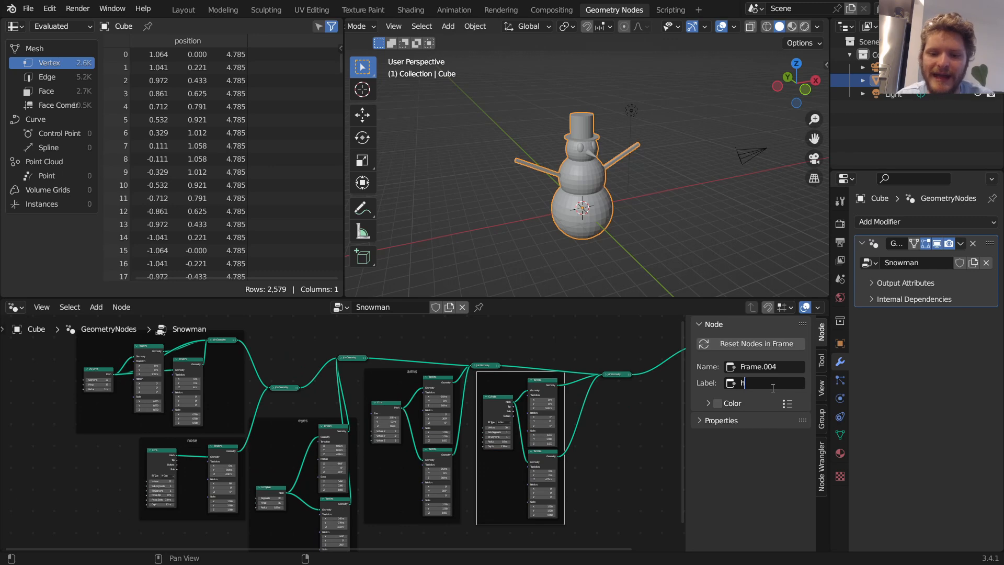
Label the frame hat, then preview each Join Geometry stage up to the complete snowman.
text(at)
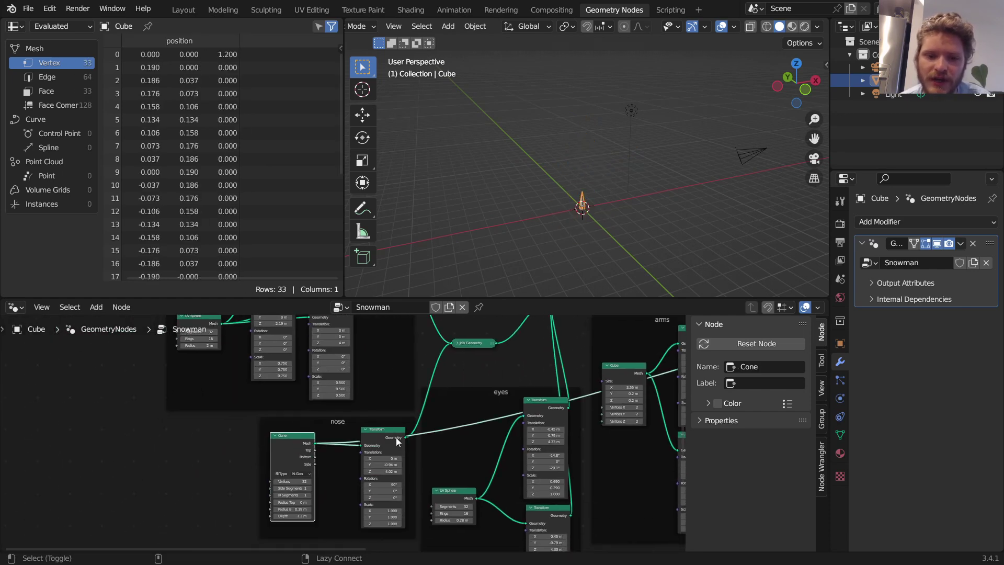
click(474, 343)
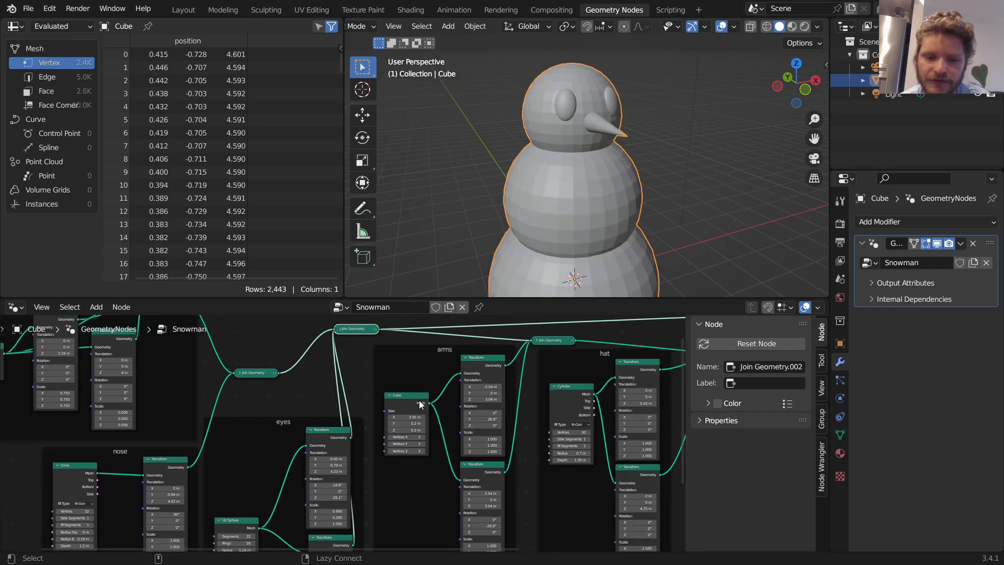
click(483, 357)
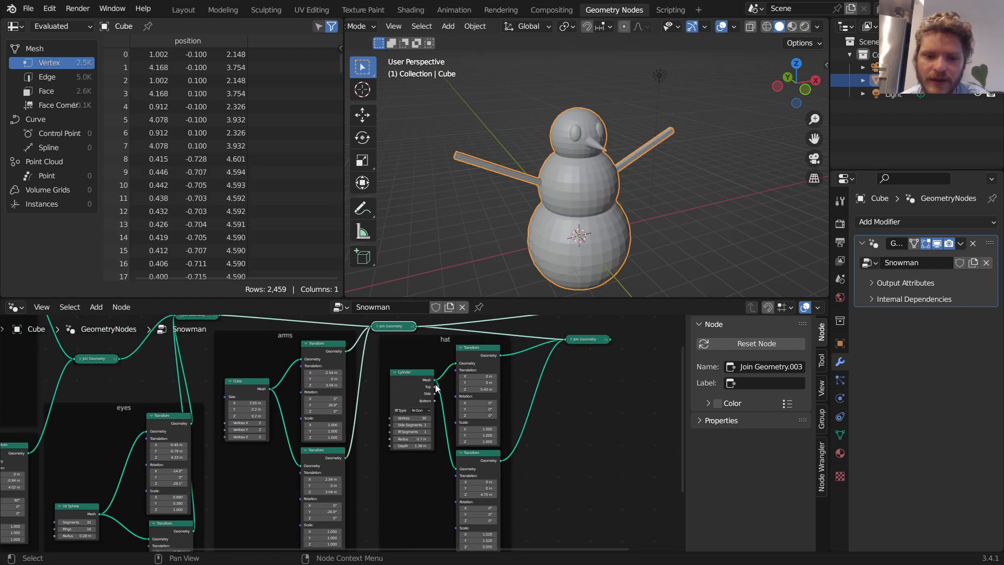
click(477, 347)
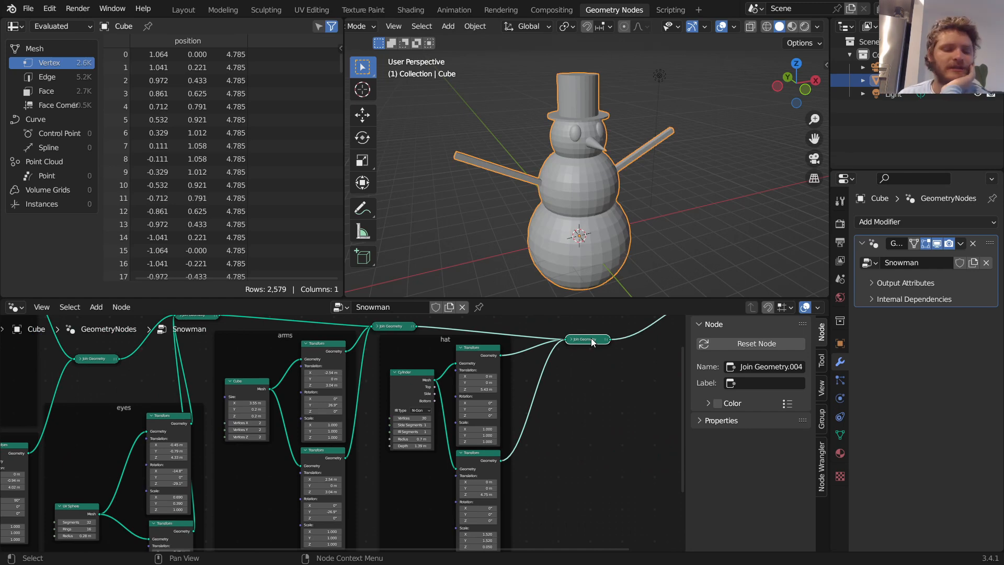
scroll(down, 3)
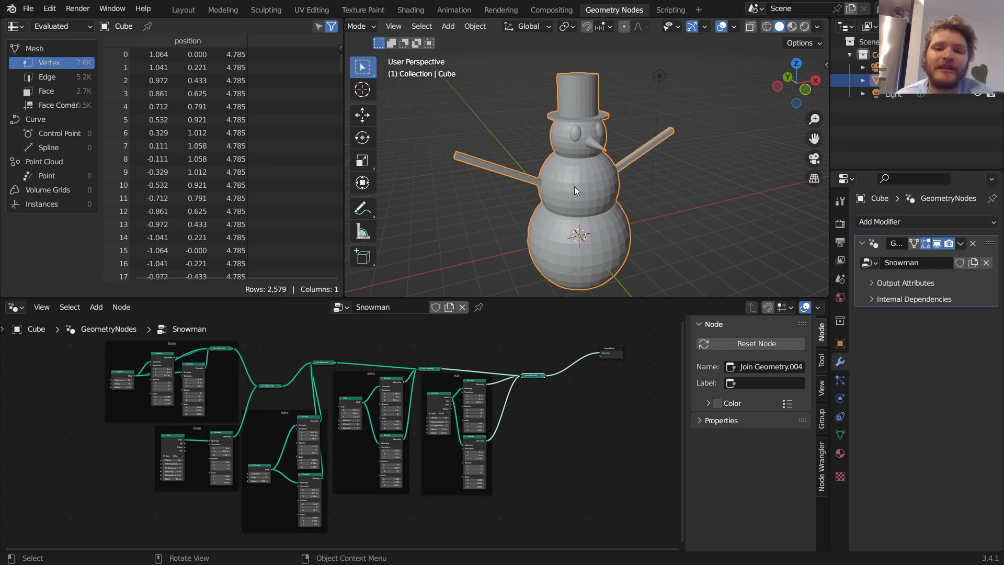
mouse_move(630, 230)
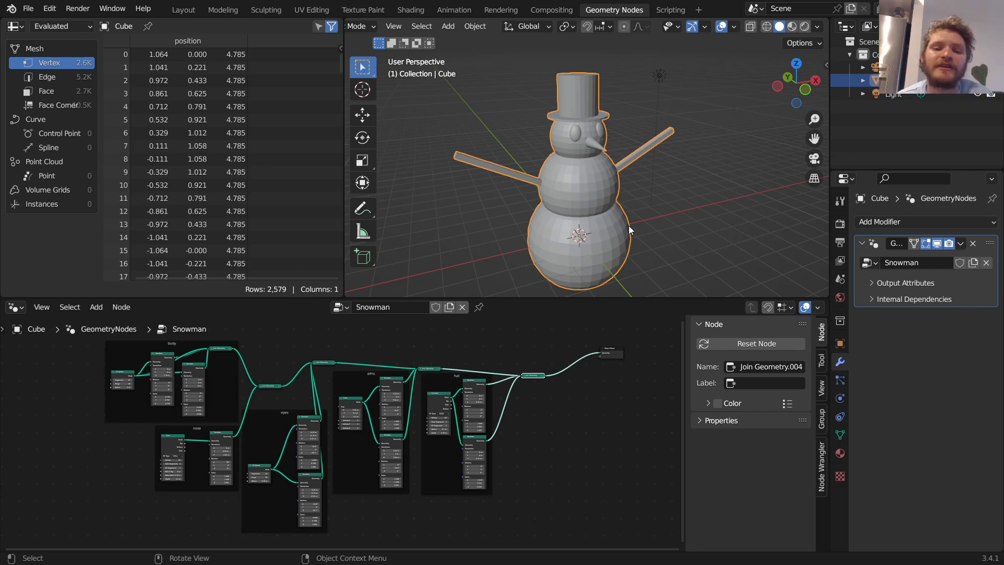